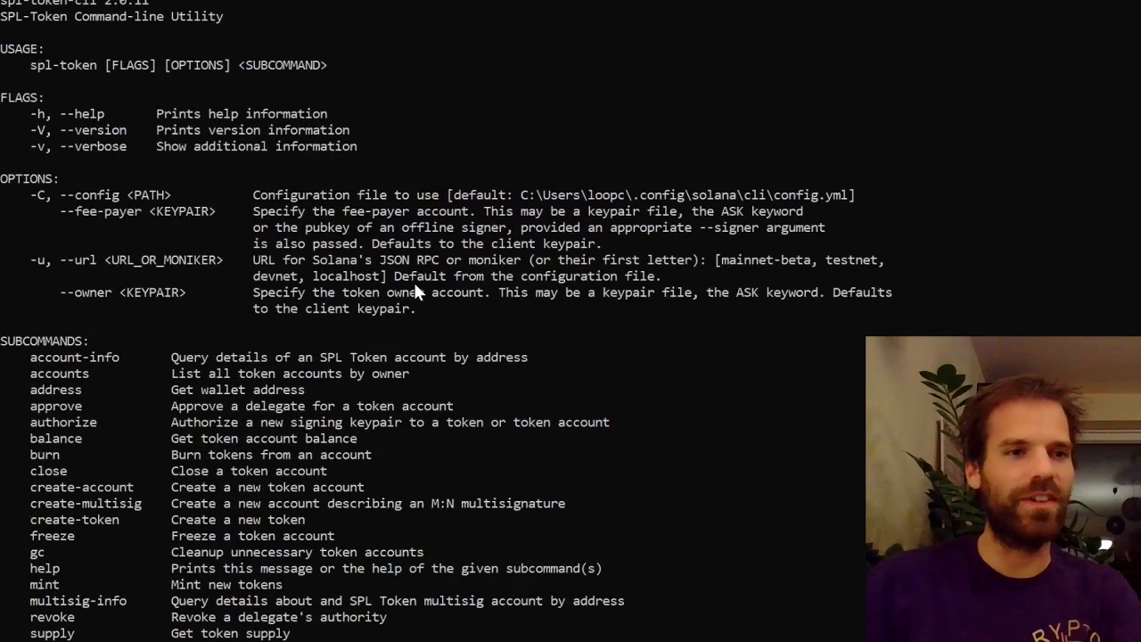
Step: Retry spl-token create-token, then query the installed Solana CLI version with solana -version
scroll("down", 3)
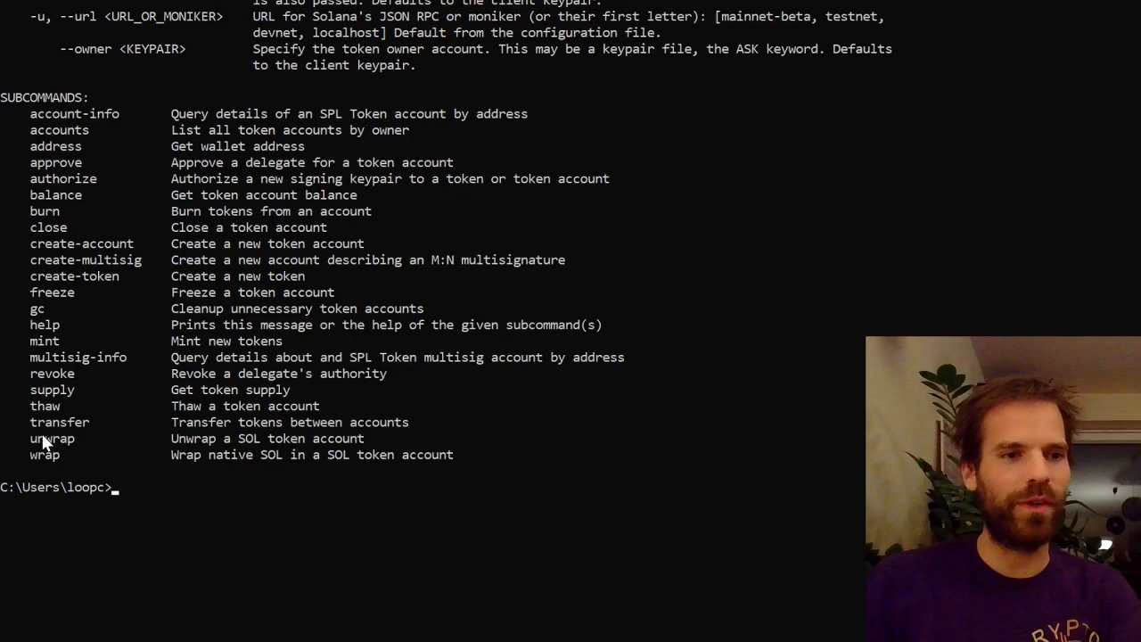
mouse_move(250, 297)
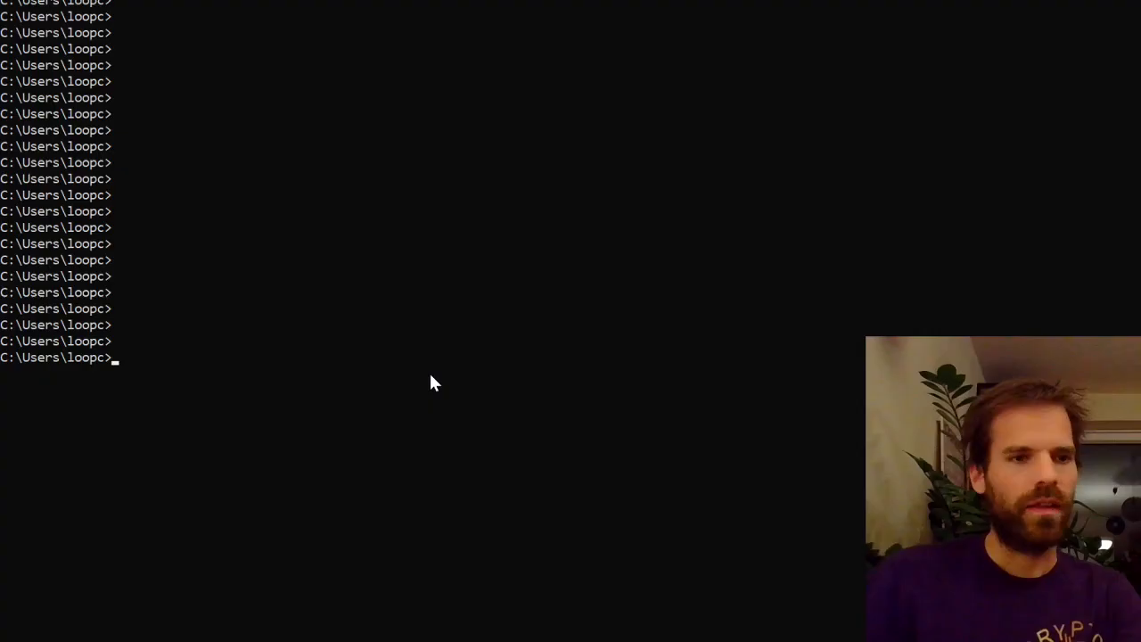
type("spl-token create-token")
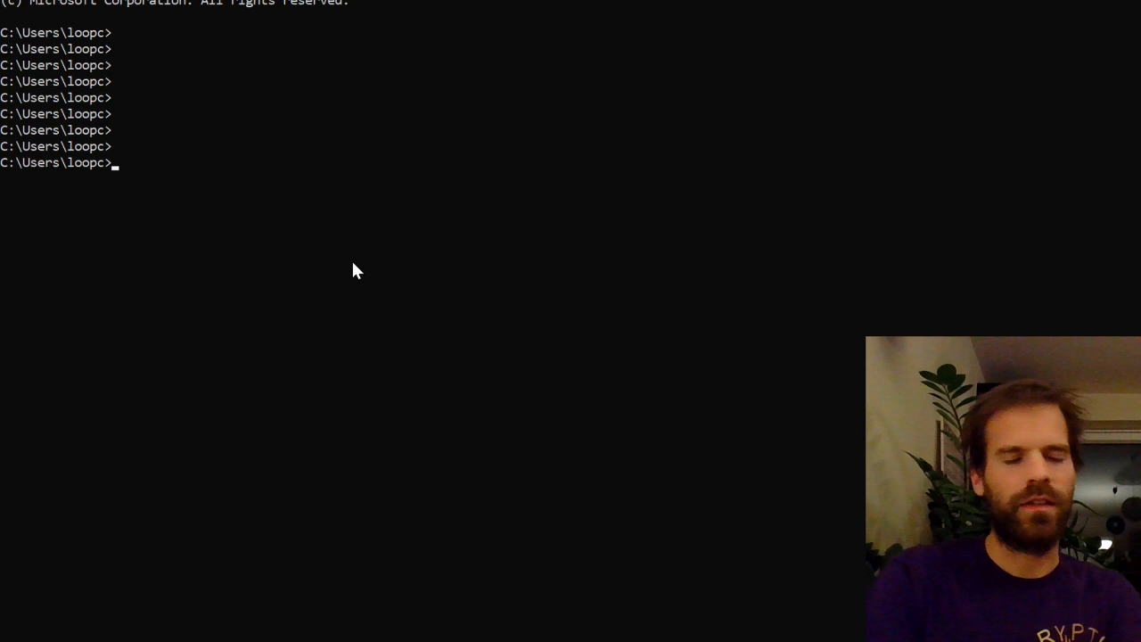
type("solana -version")
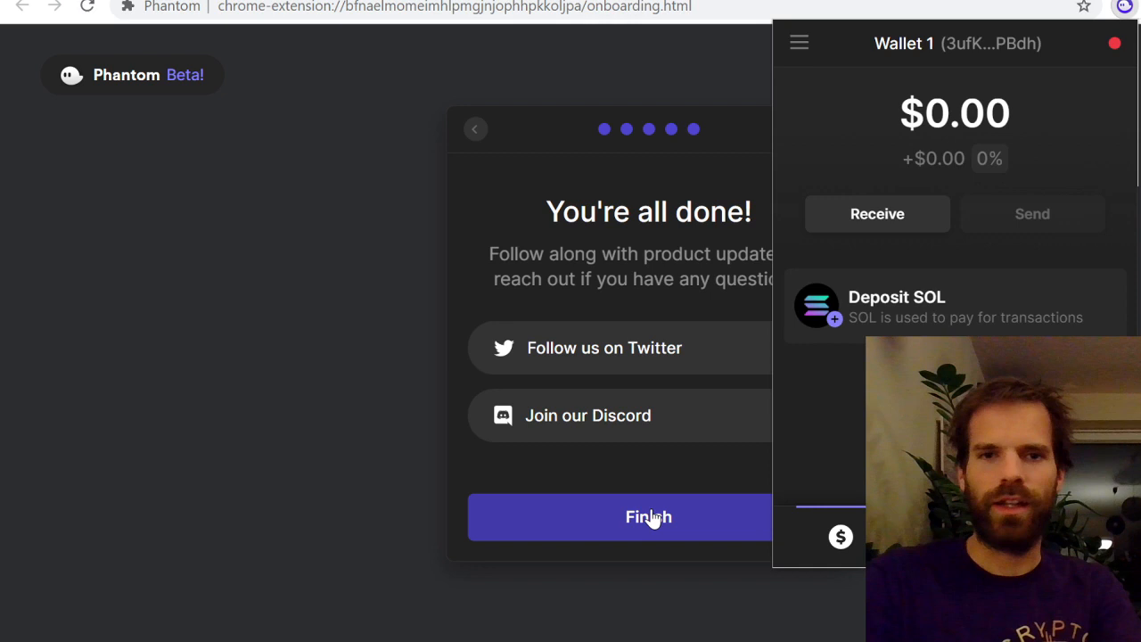
Step: Complete Phantom onboarding and display Wallet 1's Deposit SOL address with its QR code
left_click(648, 517)
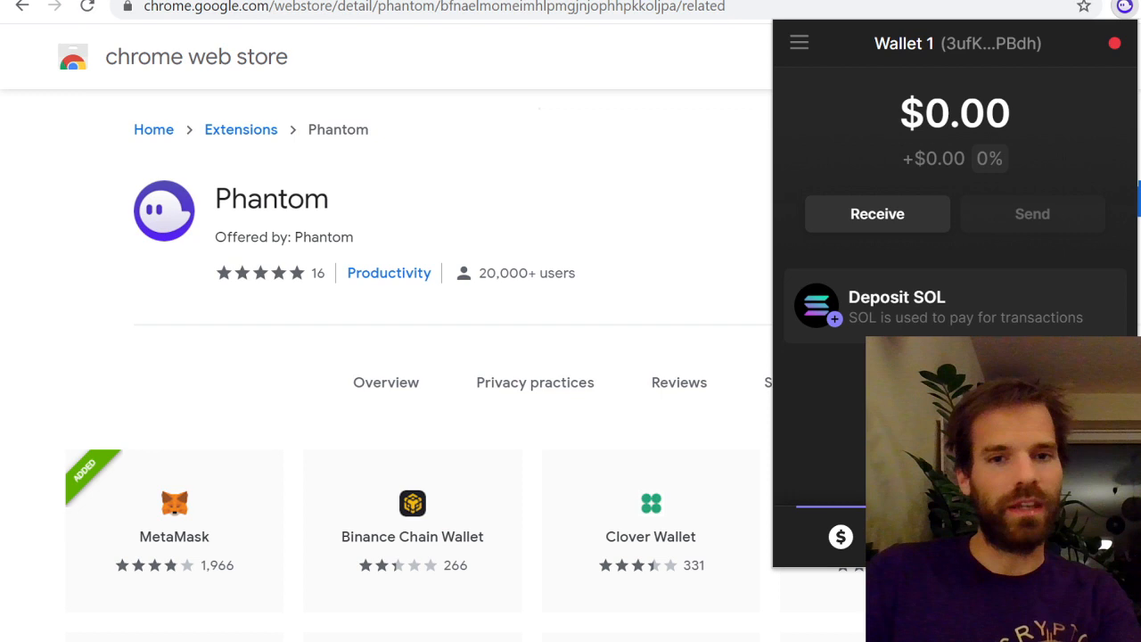
left_click(896, 297)
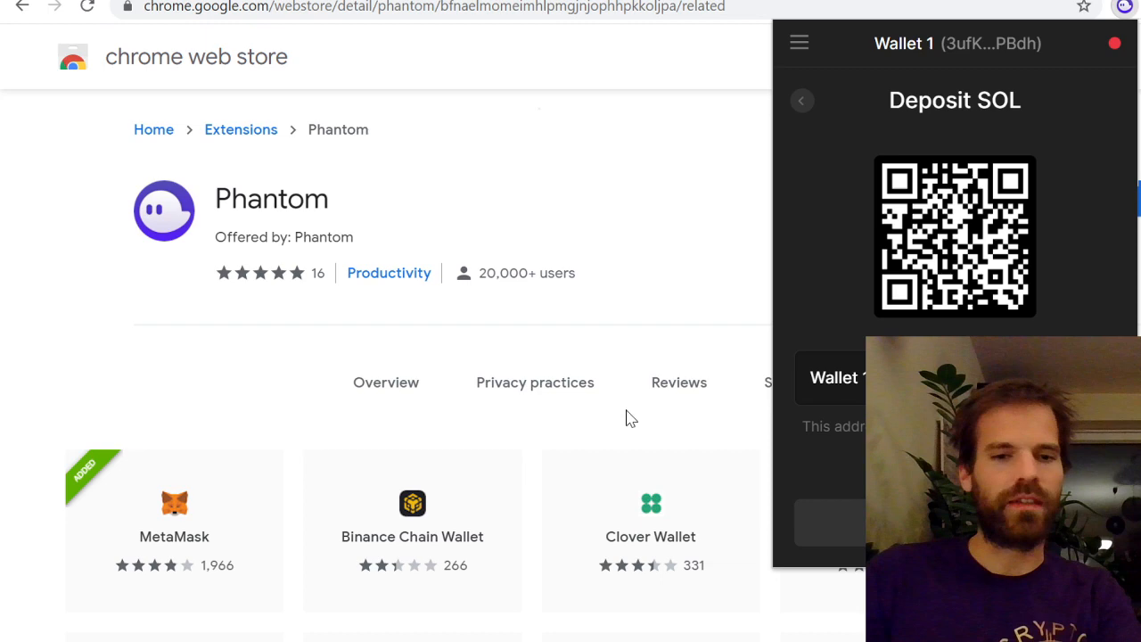
left_click(802, 100)
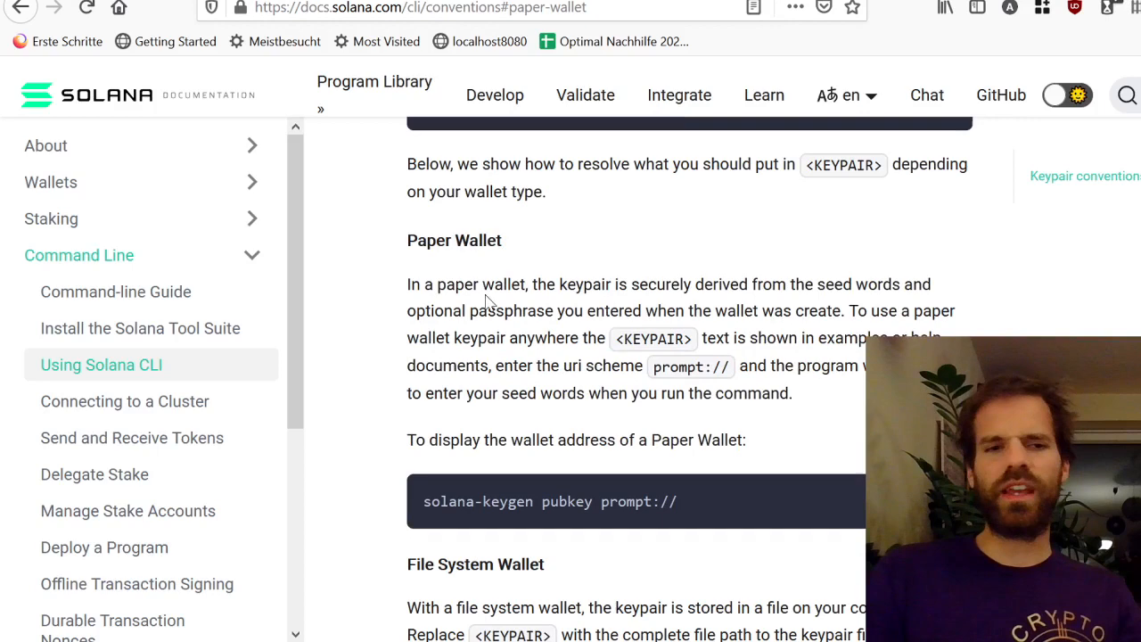
Step: Scroll the CLI keypair conventions page down to the Paper Wallet section
scroll("down", 3)
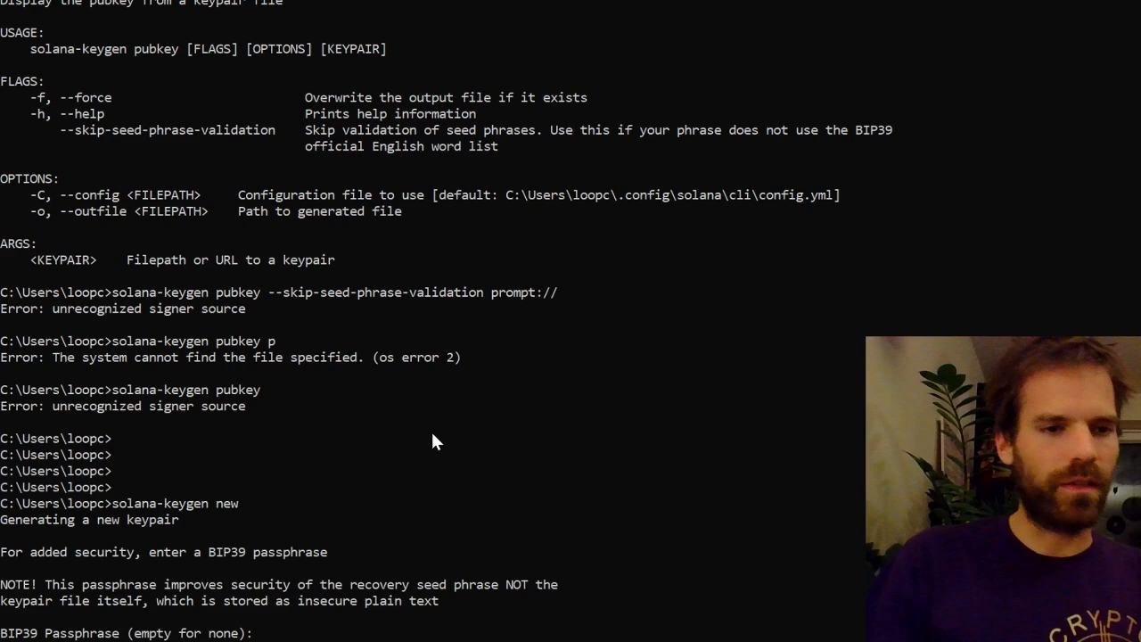
Step: Leave the BIP39 passphrase empty when generating the new keypair
key("Enter")
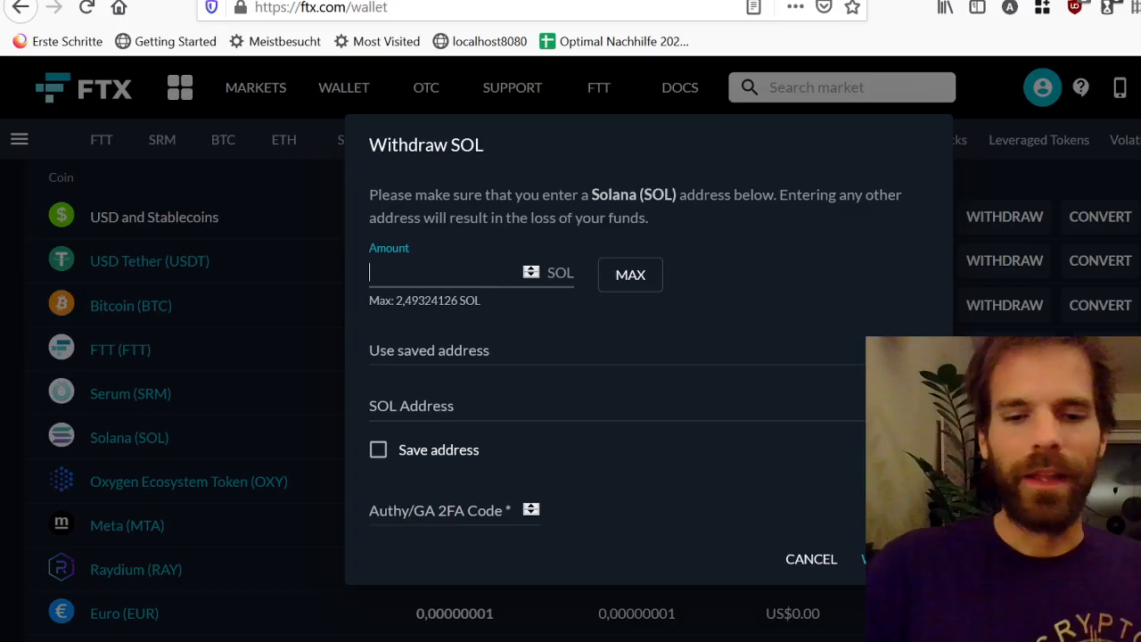
Step: Enter 0.01 as the SOL amount in the FTX withdrawal form
type("0.01")
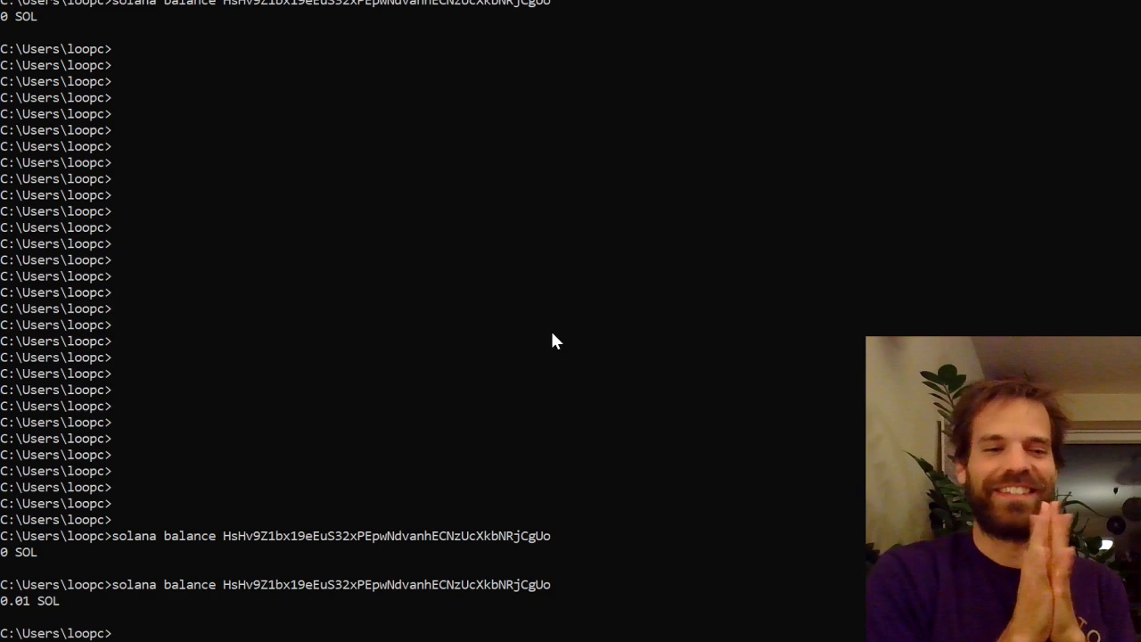
Step: Create a new SPL token with spl-token create-token once the 0.01 SOL arrives
type("spl-token create-token")
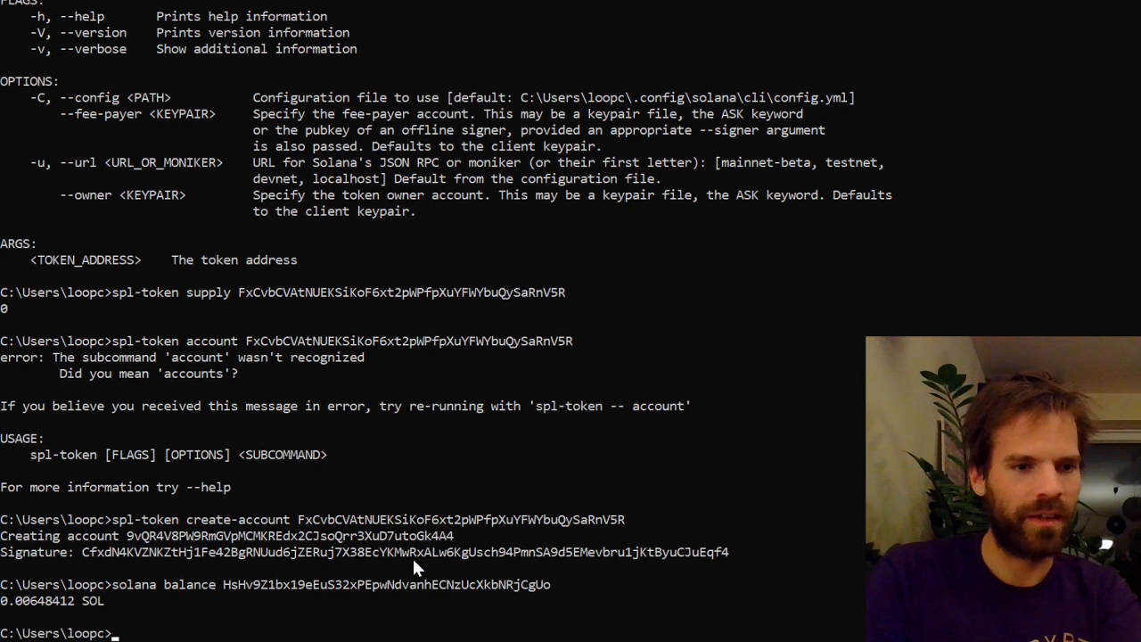
mouse_move(29, 614)
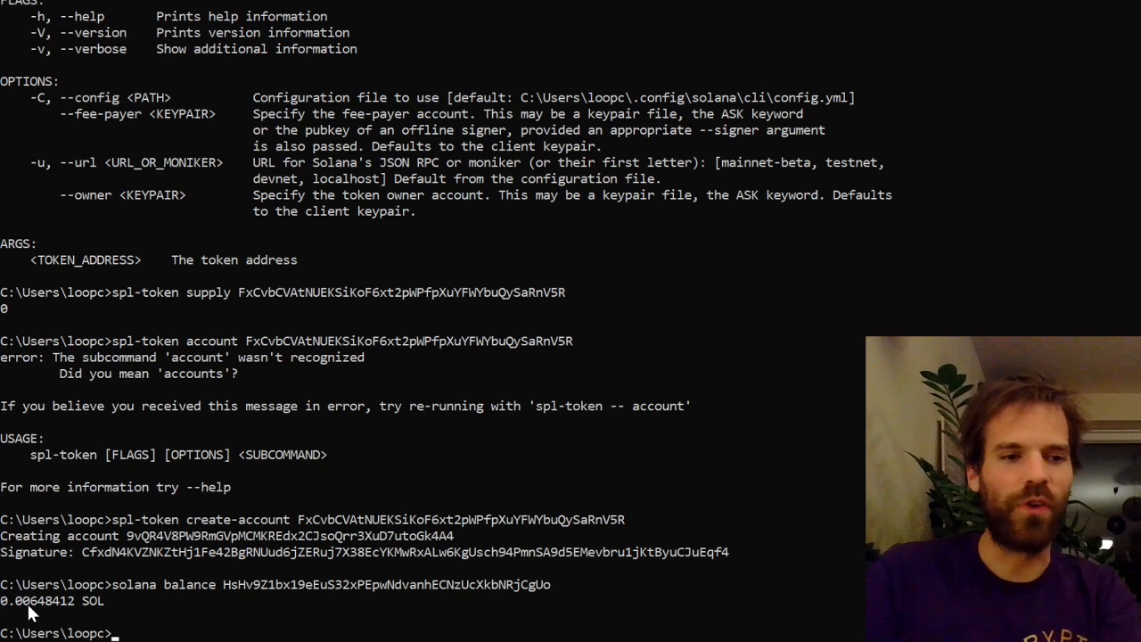
mouse_move(401, 579)
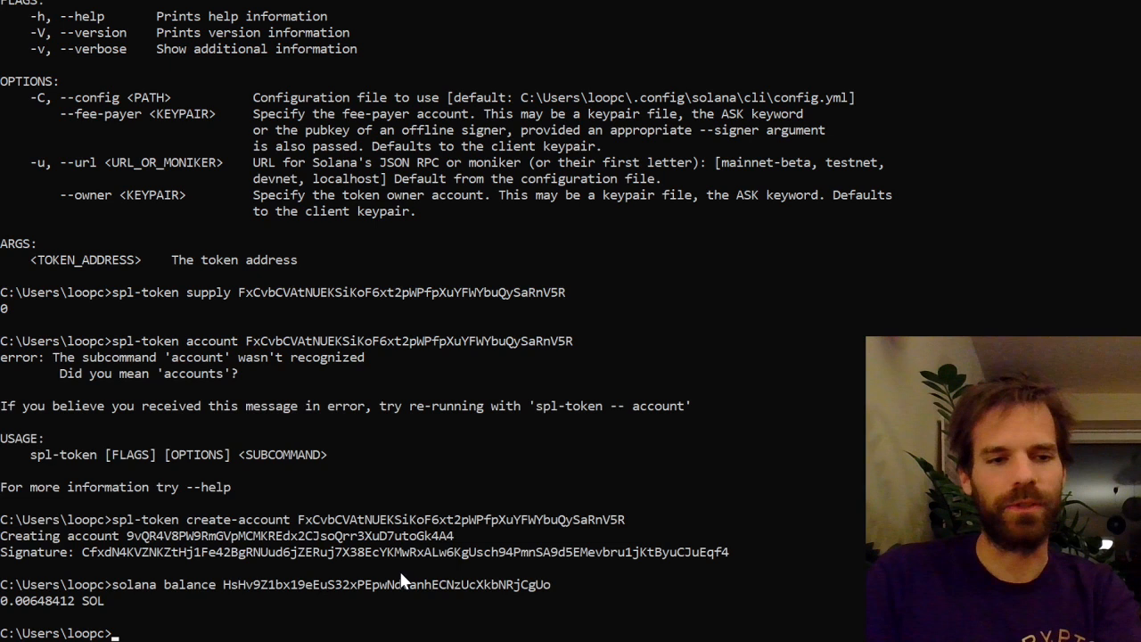
Step: Show the spl-token mint usage with its token, amount and recipient arguments
type("spl-token mint")
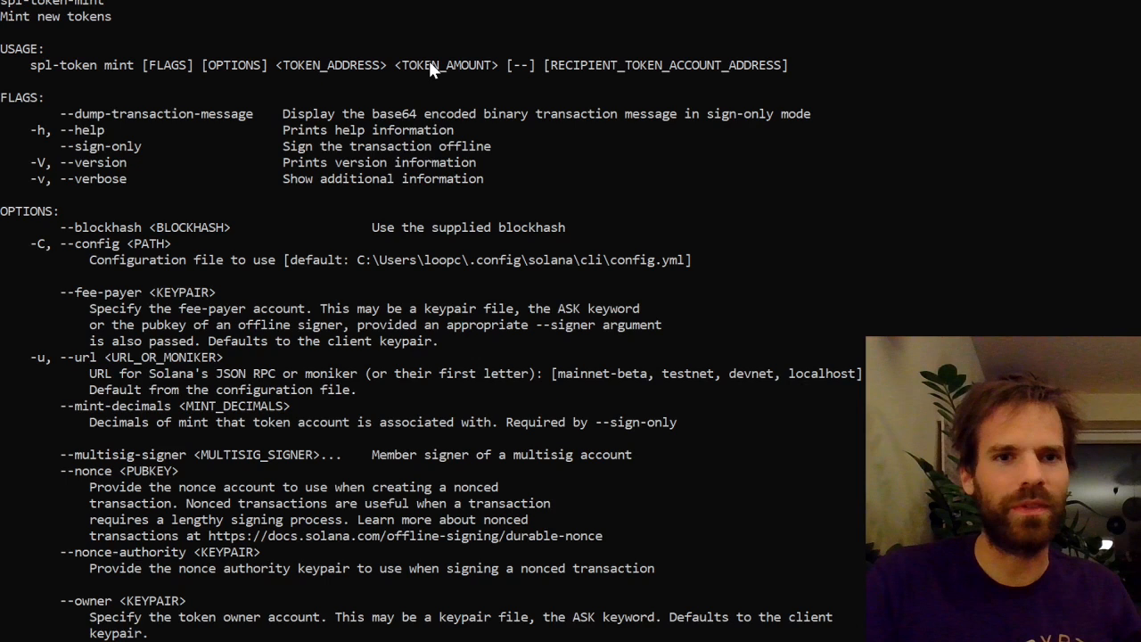
mouse_move(664, 79)
type("spl-t")
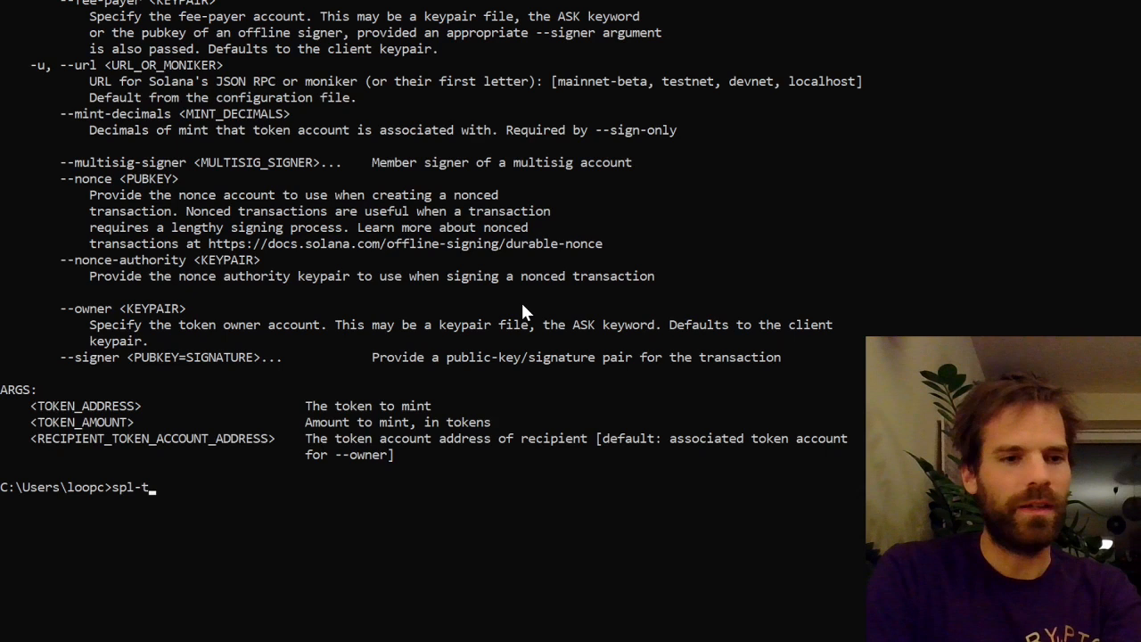
type("oken mint")
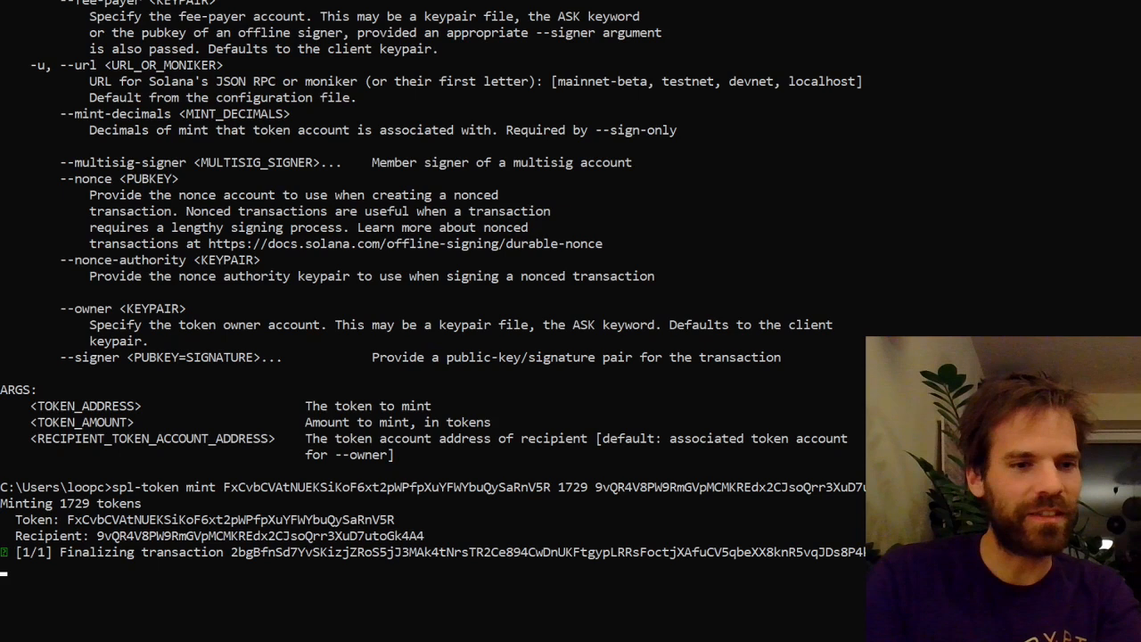
type("solana balance HsHv9Z1bx19eEuS32xPEpwNdvanhECNzUcXkbNRjCgUo")
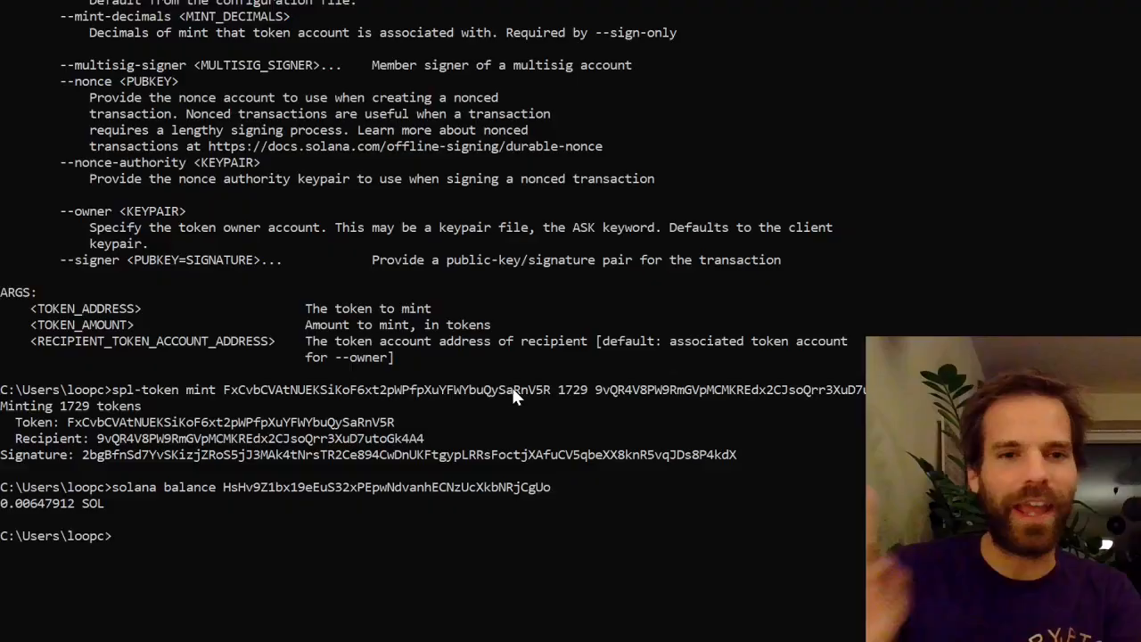
Step: Check token balance via account 9vQR4V8P…, then token FxCvbCVA…, and view balance help
type("spl-token balance 9vQR4V8PW9RmGVpMCMKREdx2CJsoQrr3XuD7utoGk4A4")
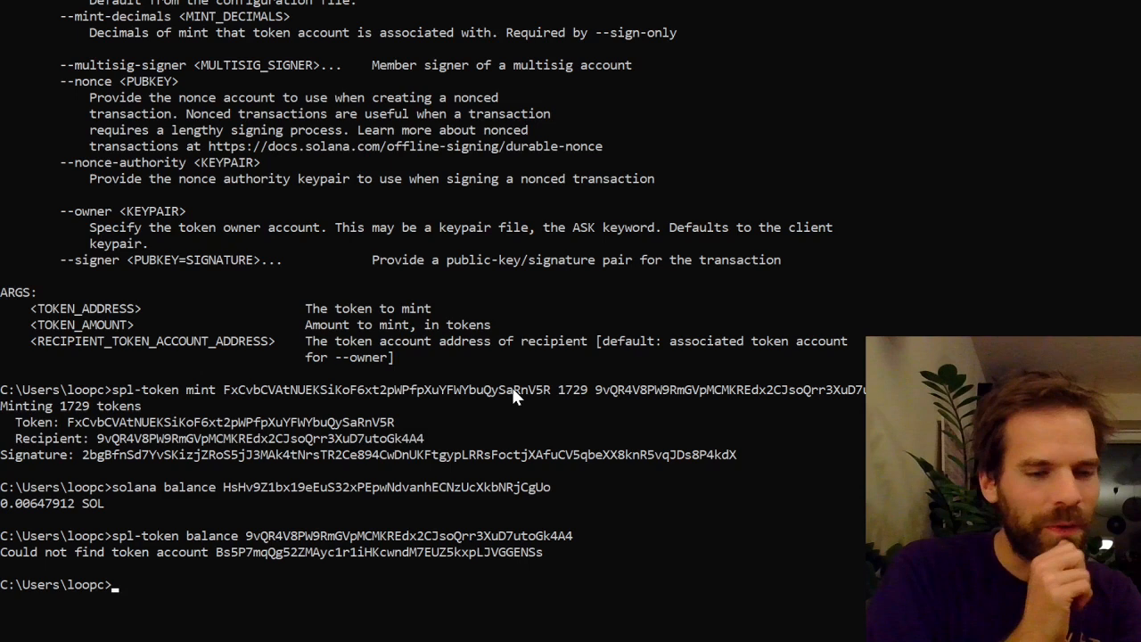
type("spl-token balance")
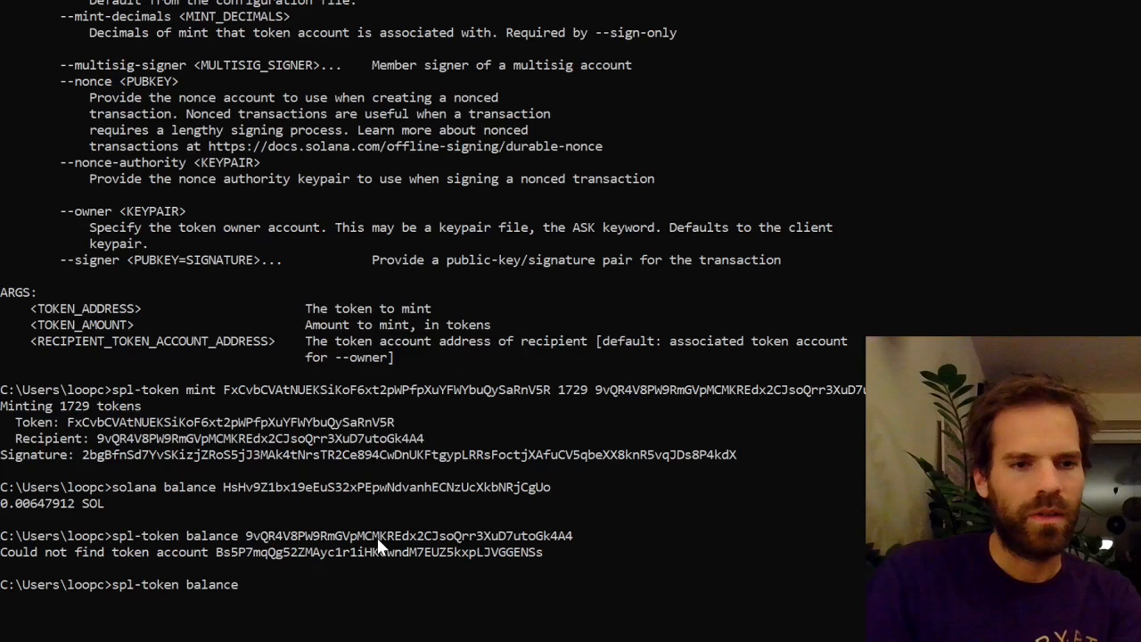
type("FxCvbCVAtNUEKSiKoF6xt2pWPfpXuYFWYbuQySaRnV5R")
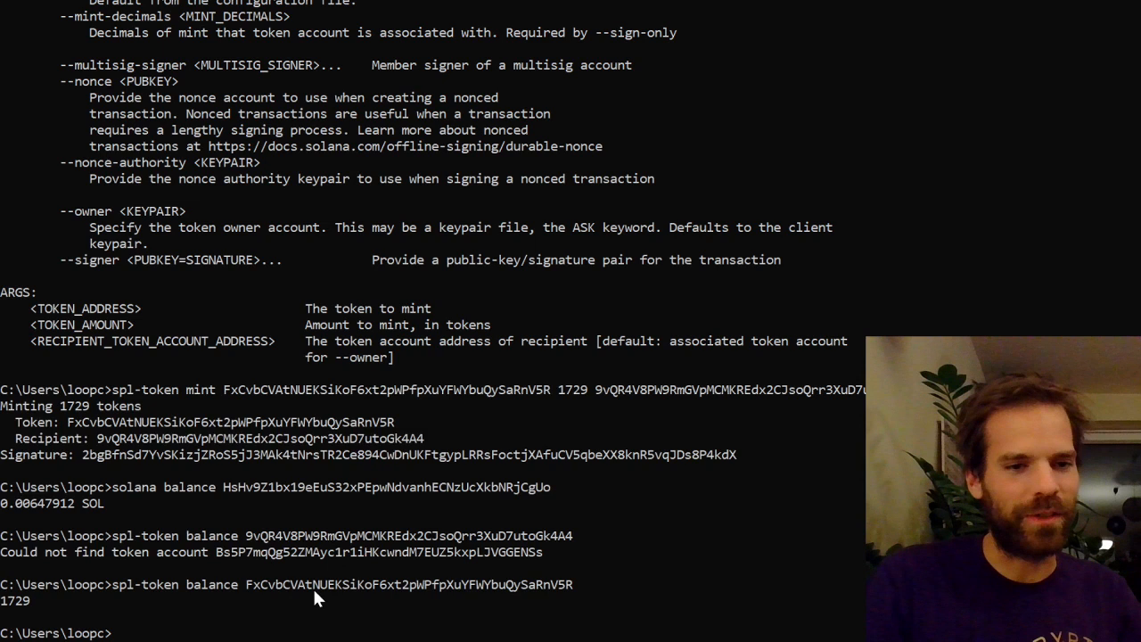
type("spl-token balance --hel")
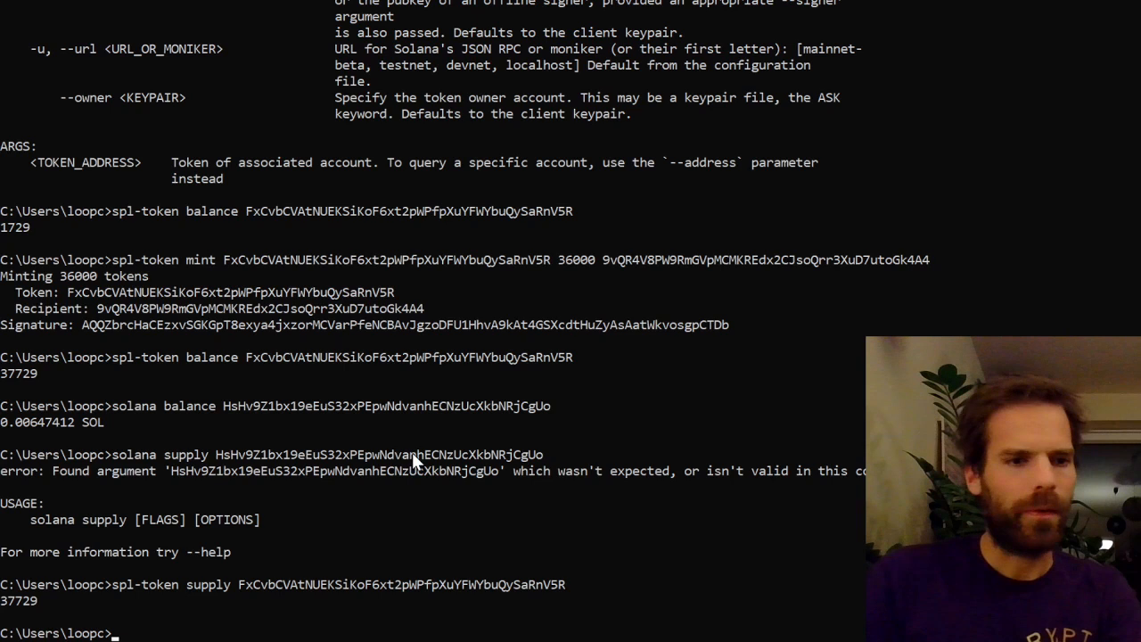
Step: Review authorize help, disable the token's mint authority, then list spl-token subcommands
type("spl-token authorize --help")
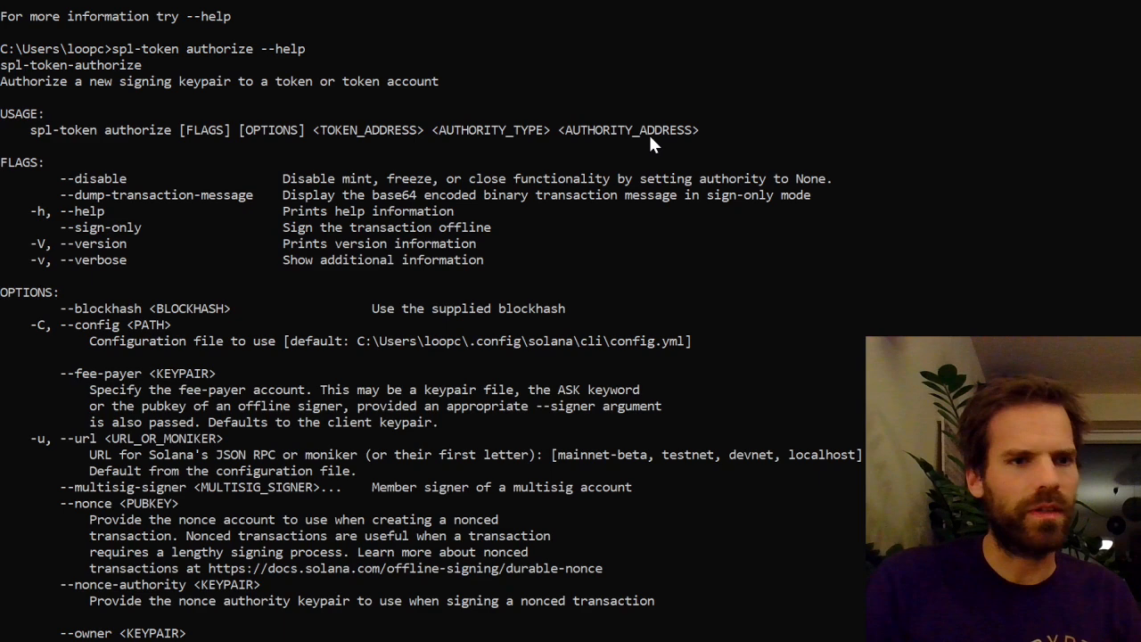
mouse_move(413, 112)
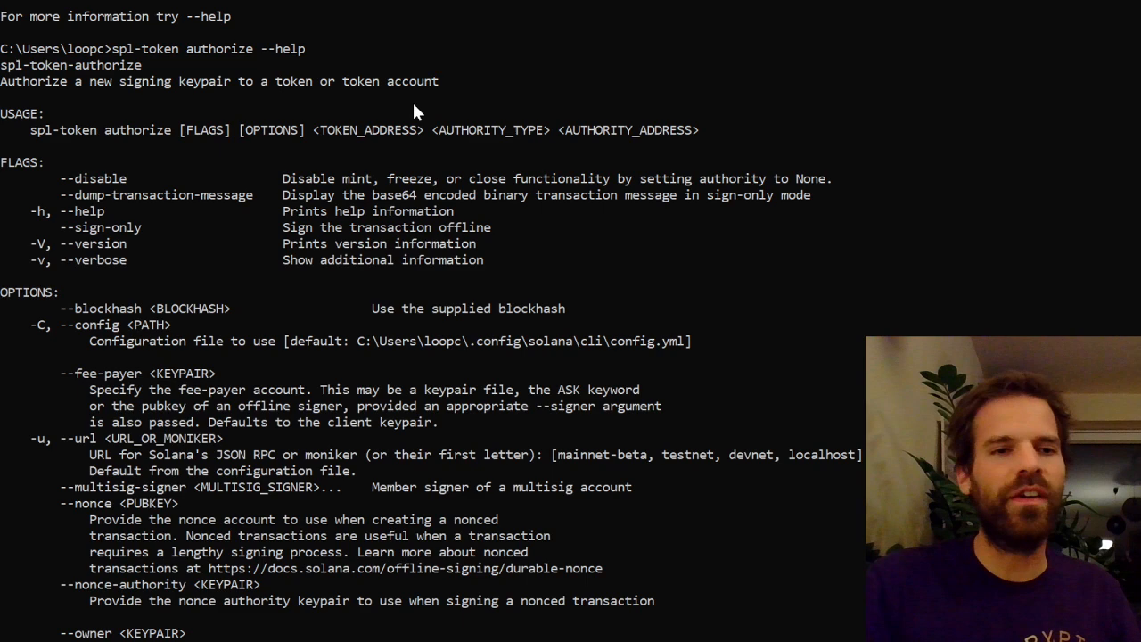
scroll("down", 3)
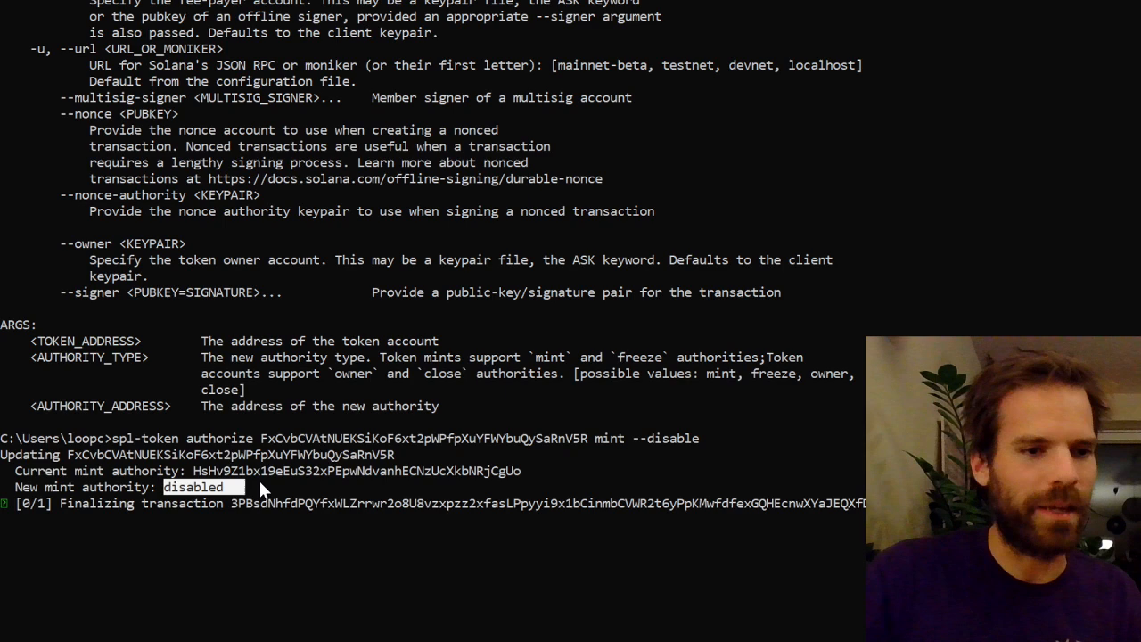
type("spl-token --help")
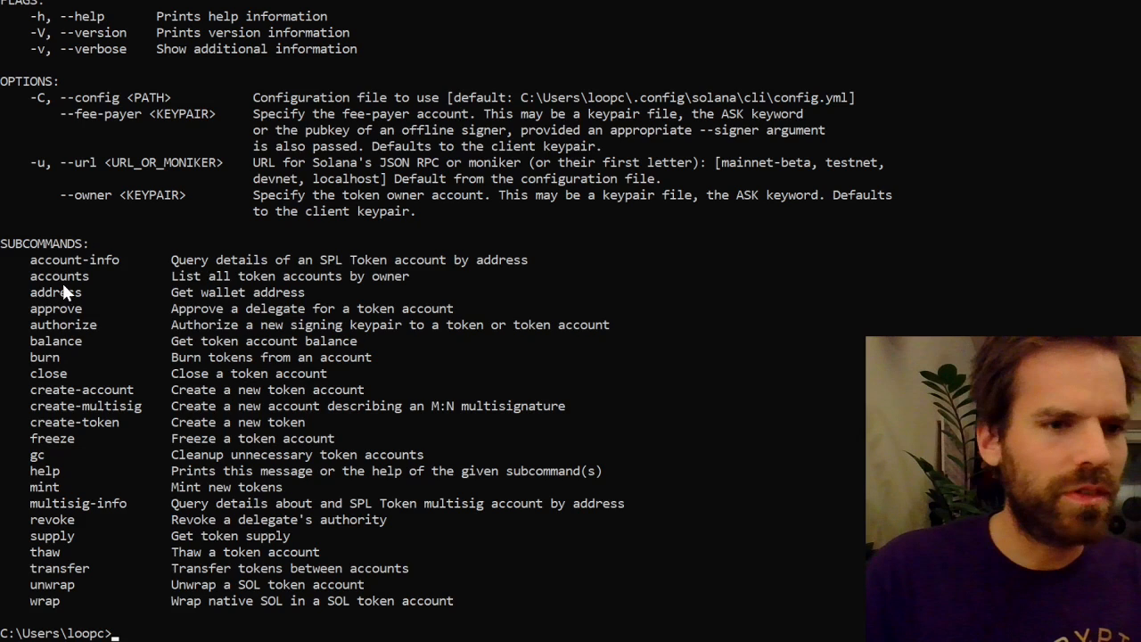
type("solana balance HsHv9Z1bx19eEuS32xPEpwNdvanhECNzUcXkbNRjCgUo")
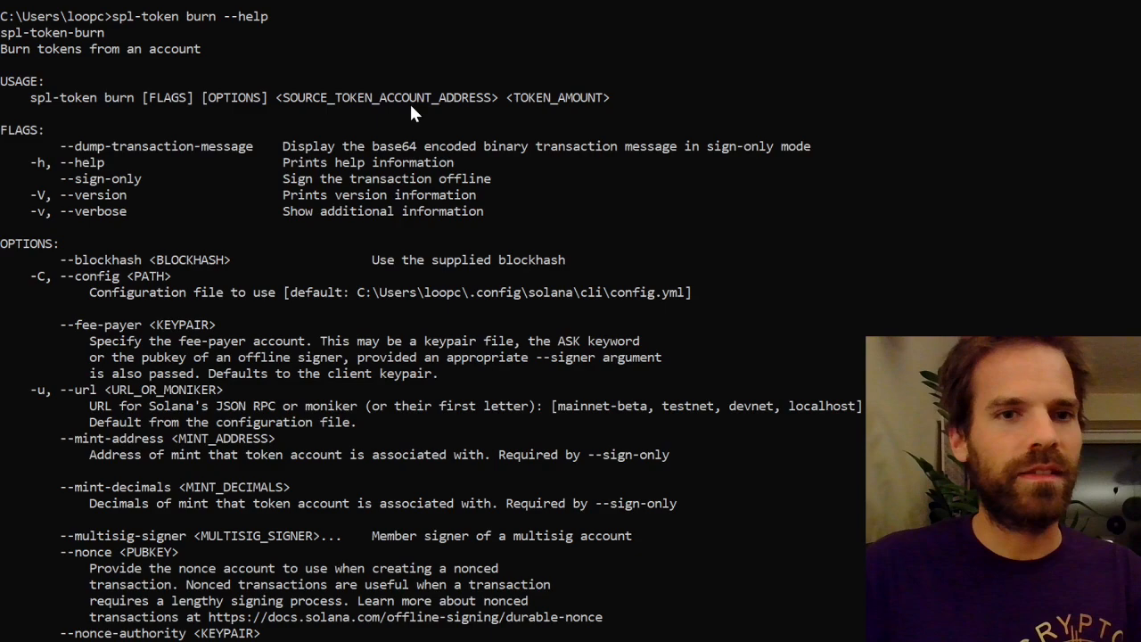
Step: Burn 1729 tokens from account 9vQR4V8P…, then check the token's account info and token accounts
type("spl-token burn -")
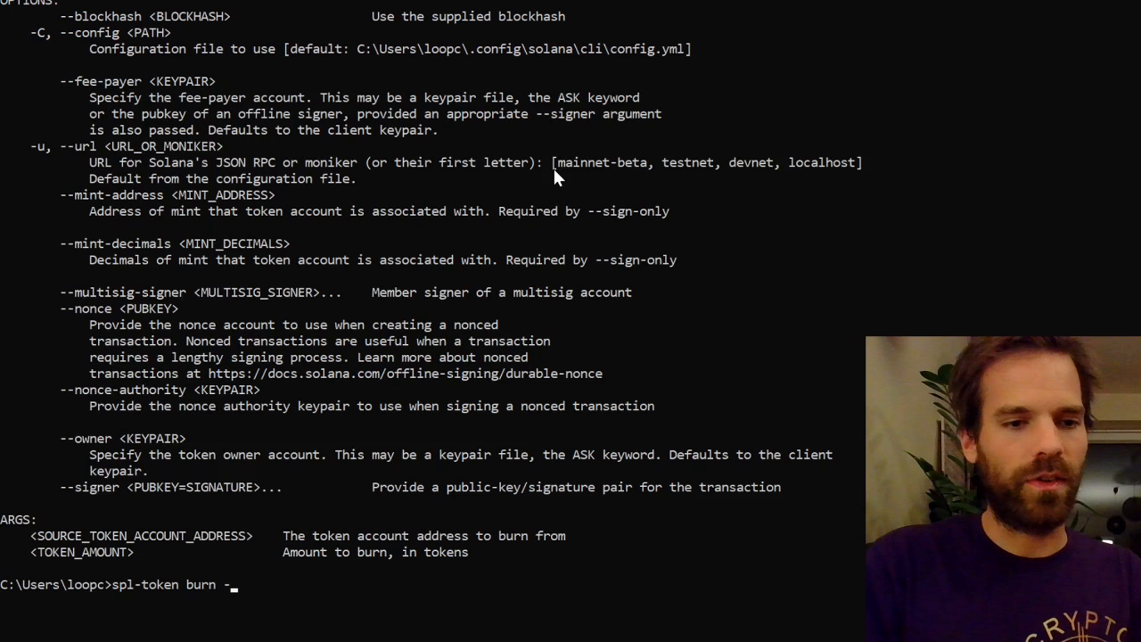
type("9vQR4V8PW9RmGVpMCMKREdx2CJsoQrr3XuD7utoGk4A4 1729")
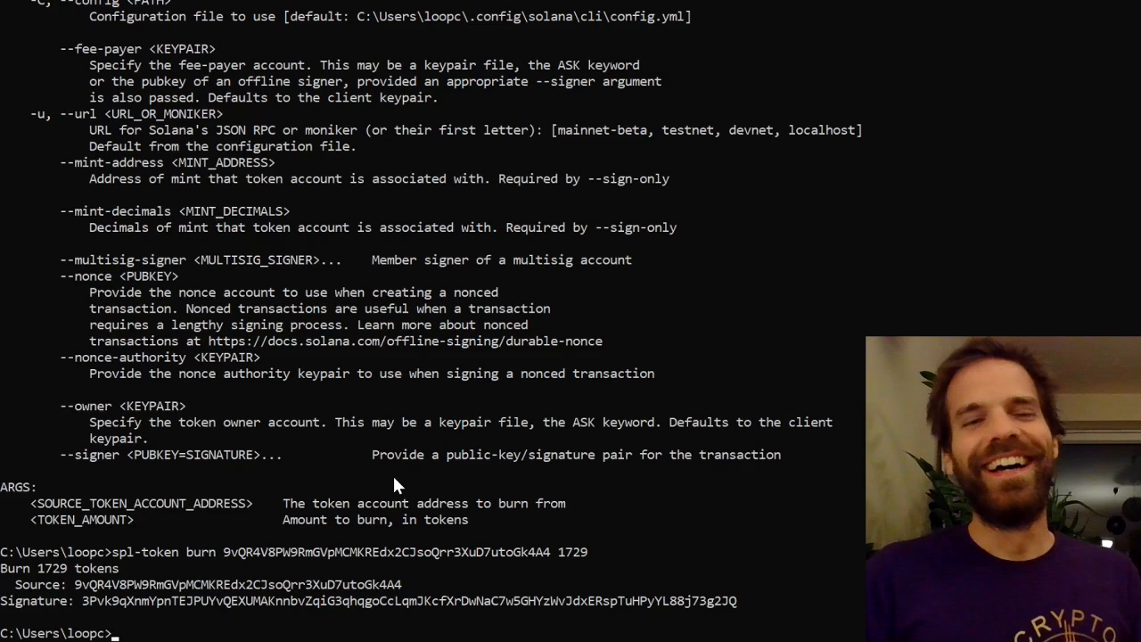
type("spl-token account-info FxCvbCVAtNUEKSiKoF6xt2pWPfpXuYFWYbuQySaRnV5R")
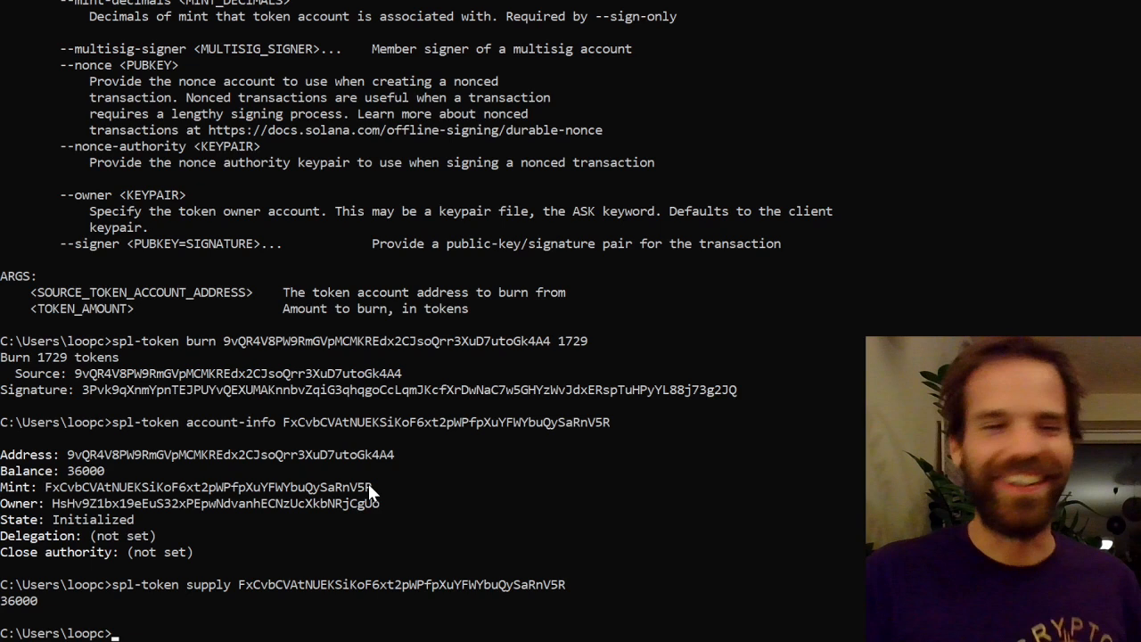
type("spl-token accounts")
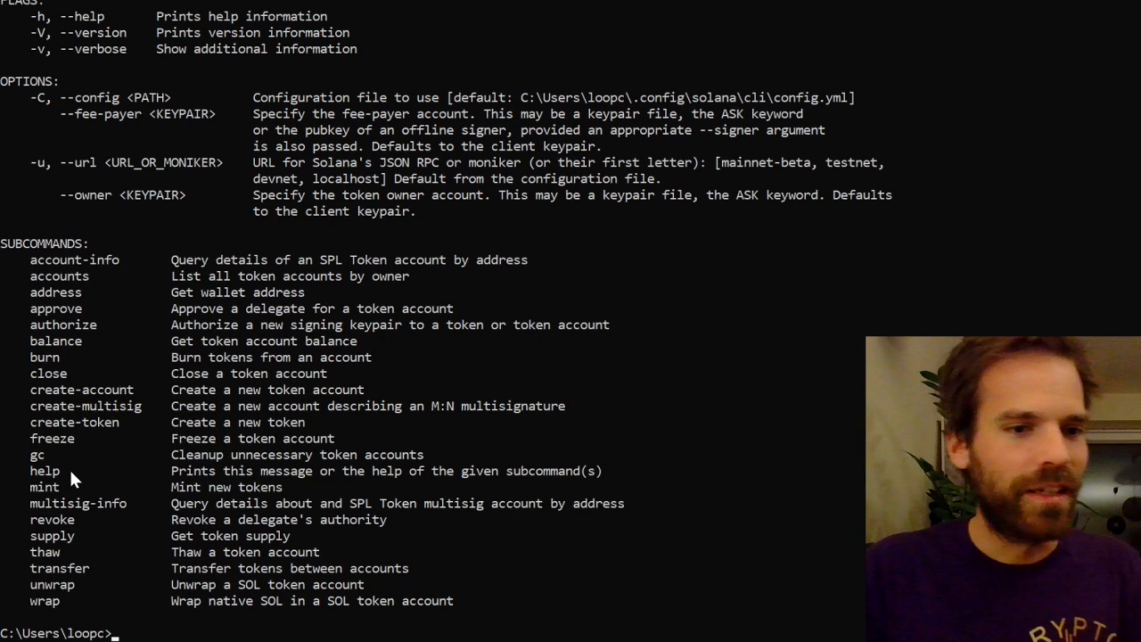
Step: Show the spl-token transfer help and start a transfer of 2000 tokens
type("spl-token transfer --help")
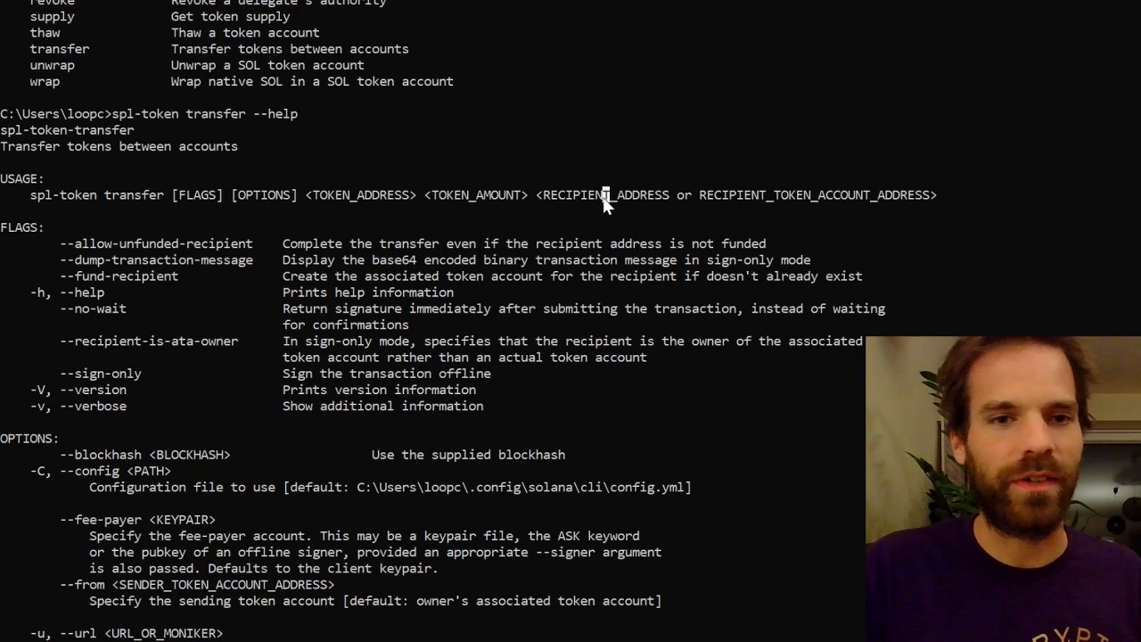
mouse_move(793, 198)
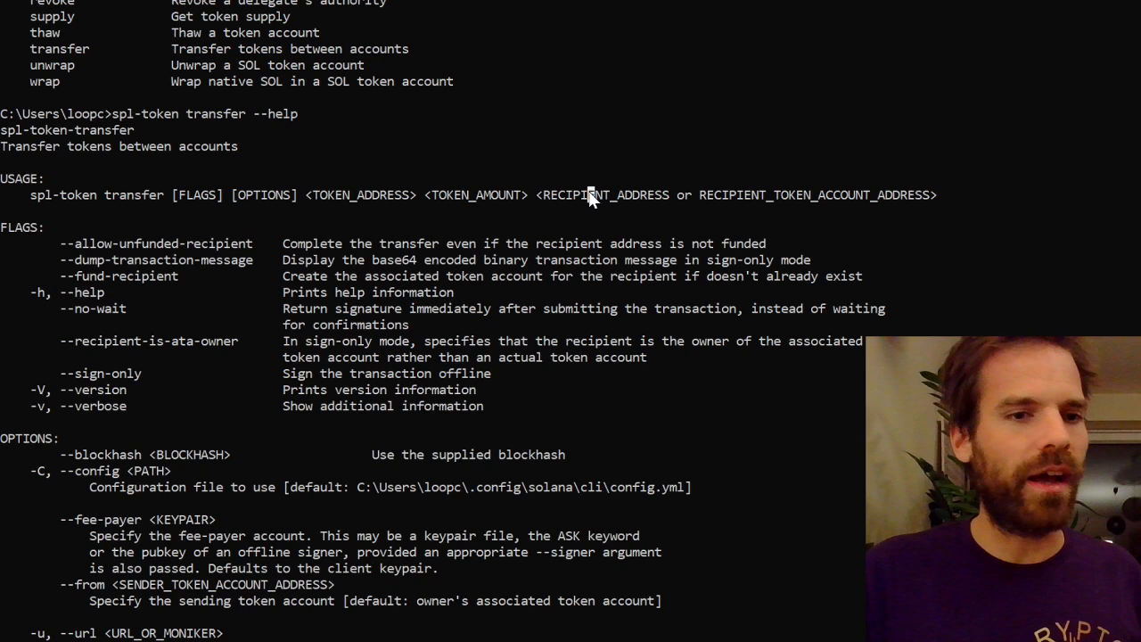
double_click(118, 275)
type("spl-token transfer FxCvbCVAtNUEKSiKoF6xt2pWPfpXUYFWYbuQySaRnV5R")
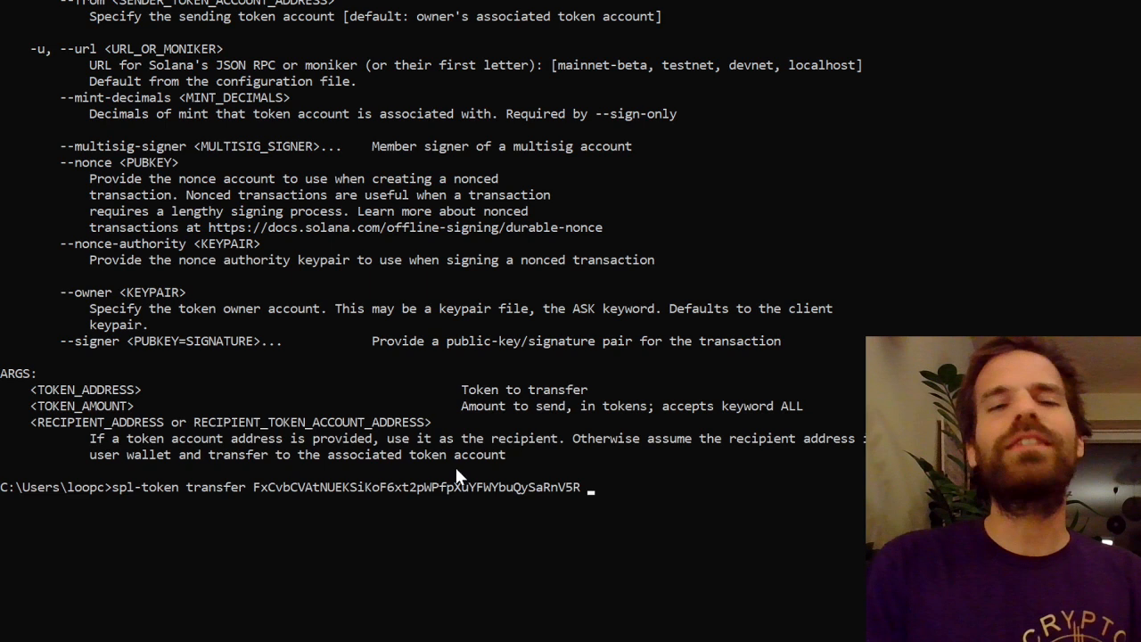
type("2000")
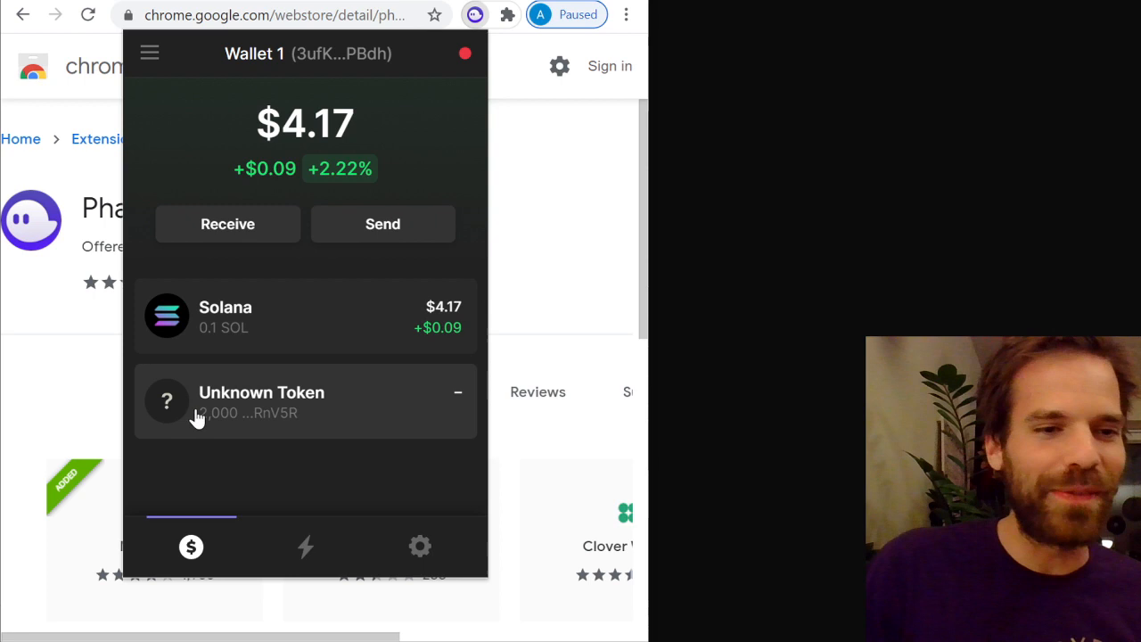
Step: Open the Unknown Token in Phantom to see 2,000 received and its Success transaction
left_click(261, 401)
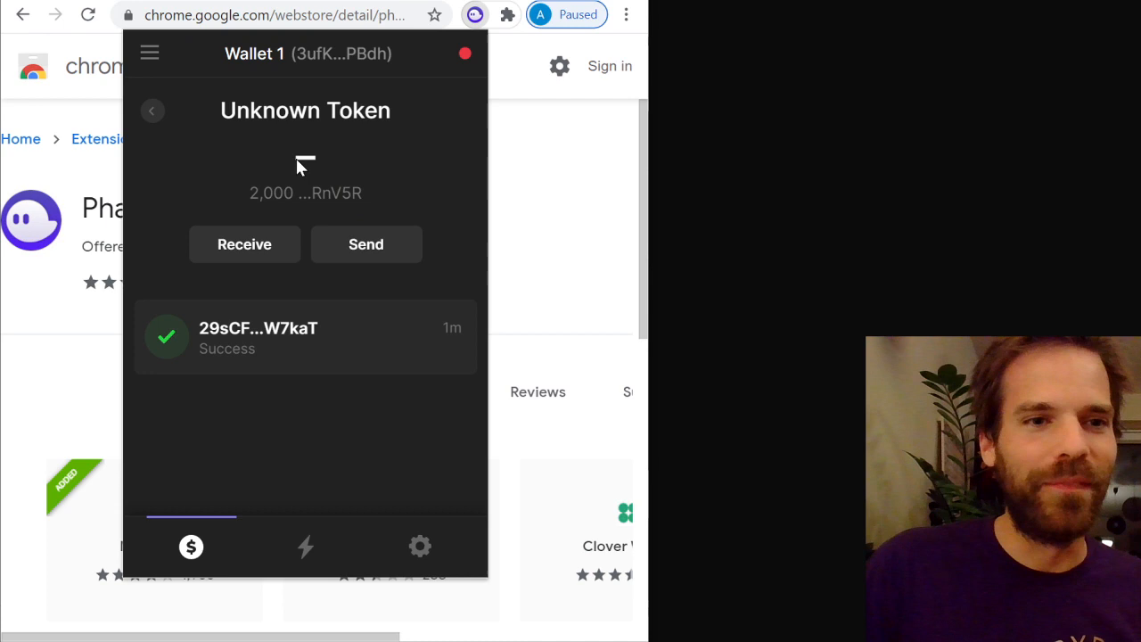
left_click(304, 337)
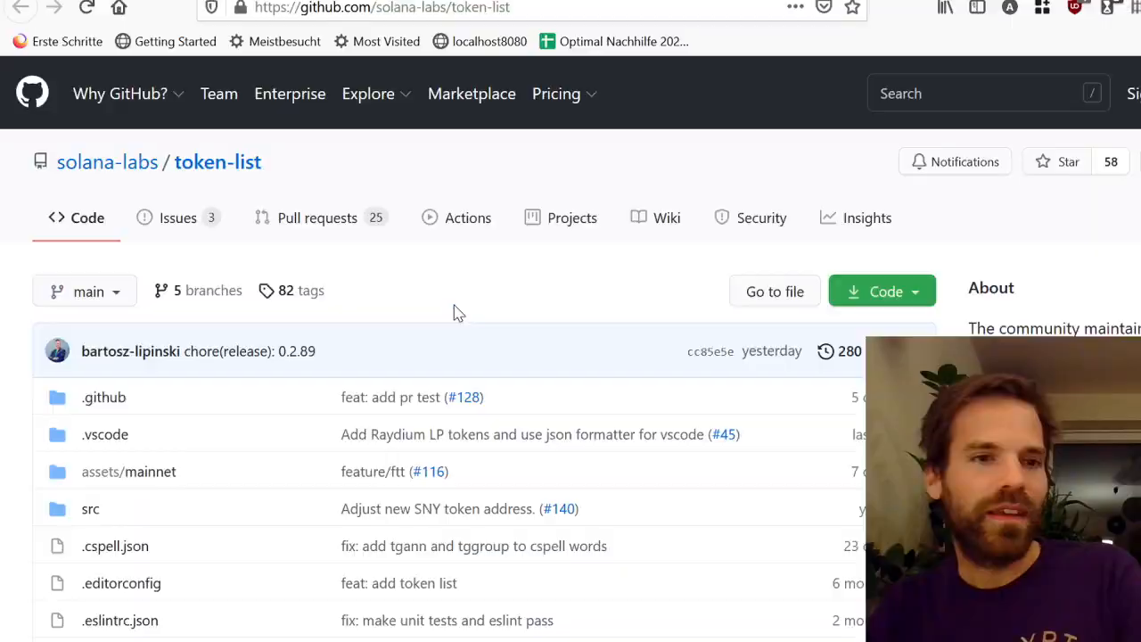
Step: Scroll down the solana-labs token-list repository page to the README
scroll("down", 3)
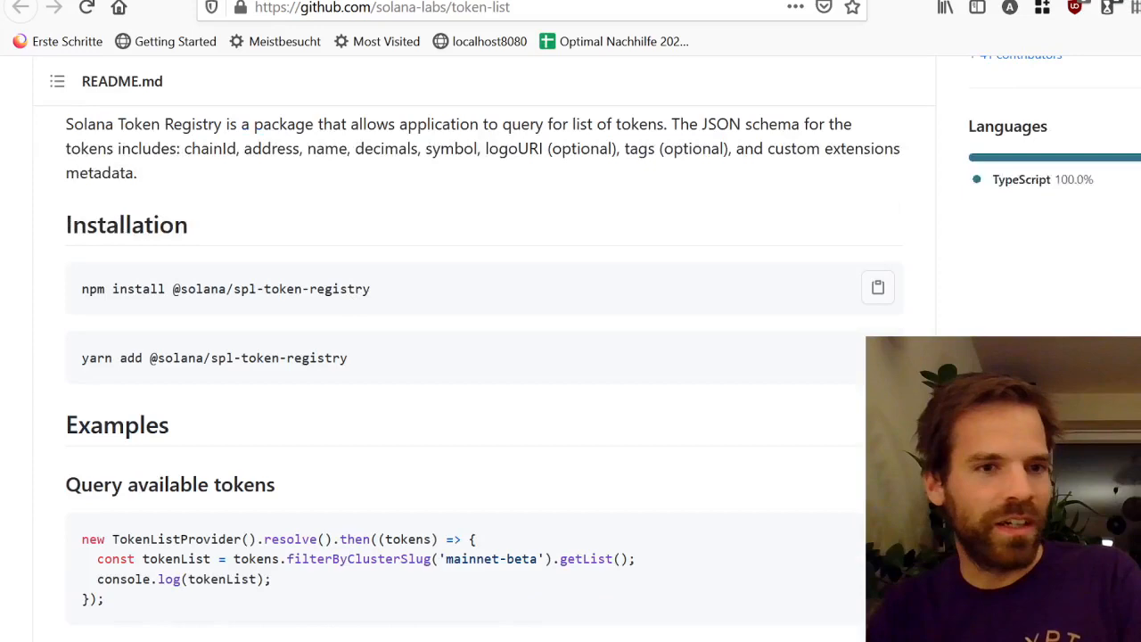
scroll("down", 3)
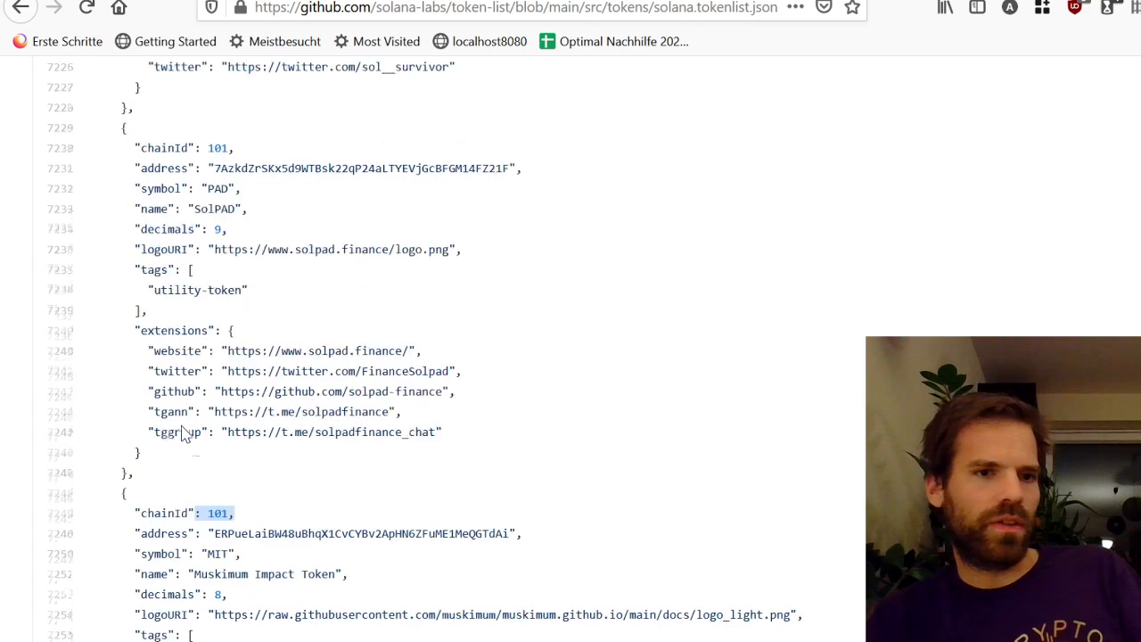
Step: Scroll through the existing token entries in solana.tokenlist.json
scroll("down", 3)
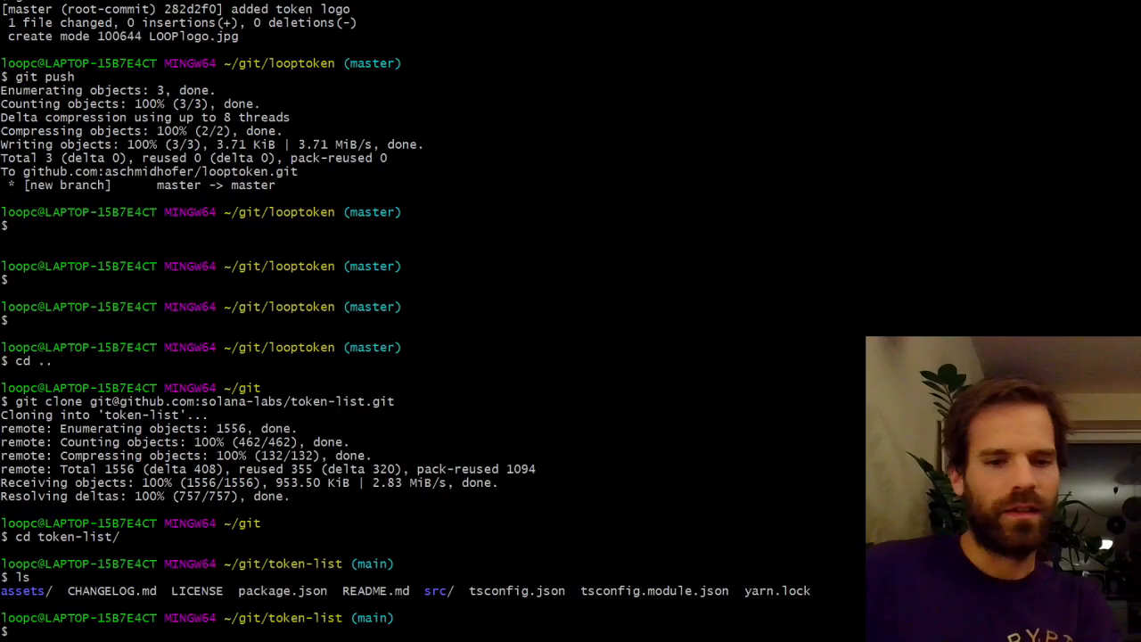
Step: Begin the git push of the token logo commit in the looptoken repository
type("git")
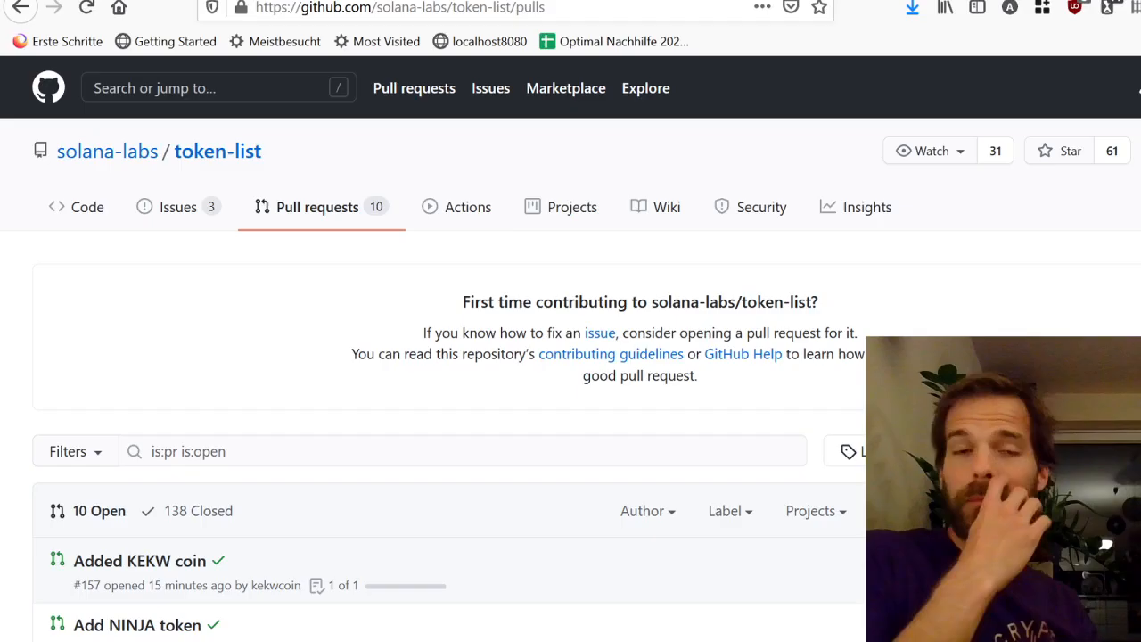
Step: Review the 11-line fork diff and open the pull request form
scroll("down", 3)
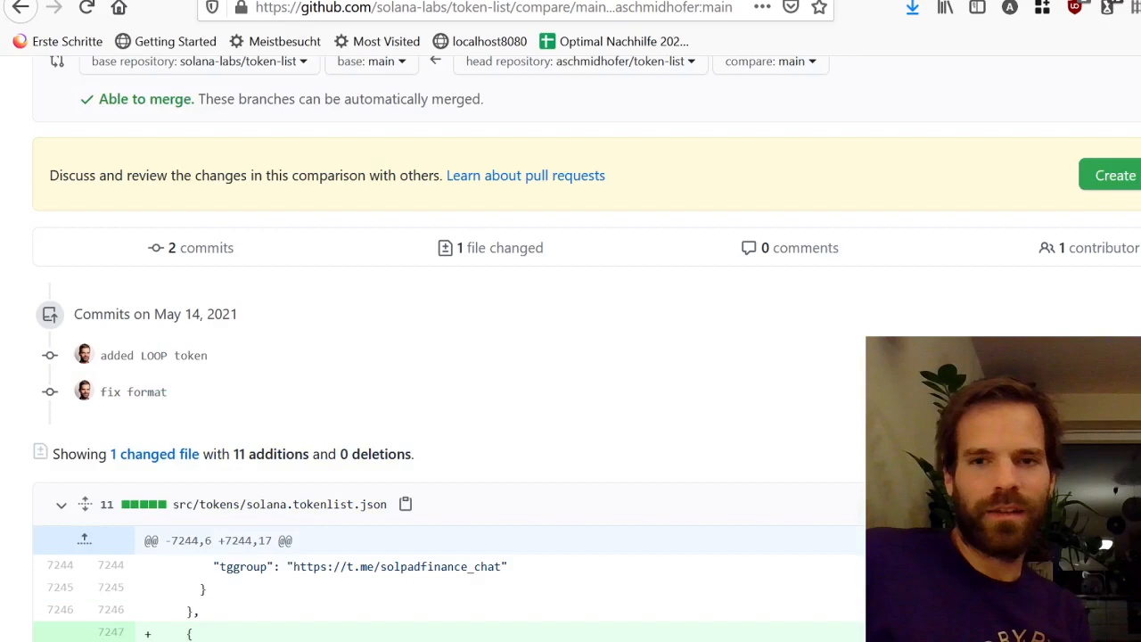
left_click(1115, 174)
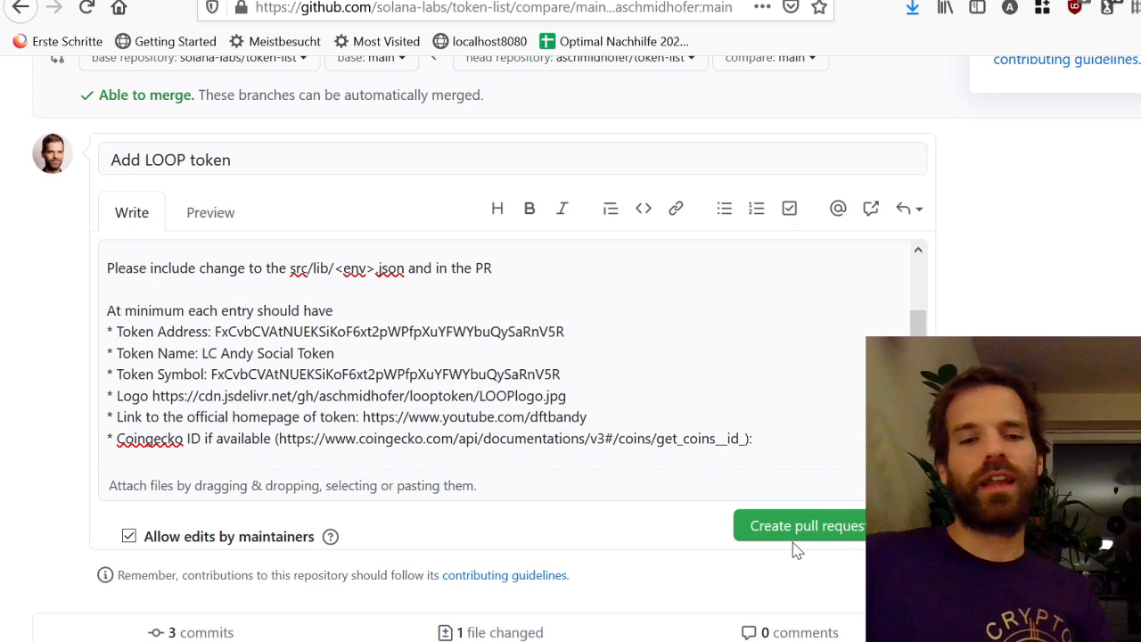
Step: Submit the Add LOOP token pull request to solana-labs token-list
left_click(798, 525)
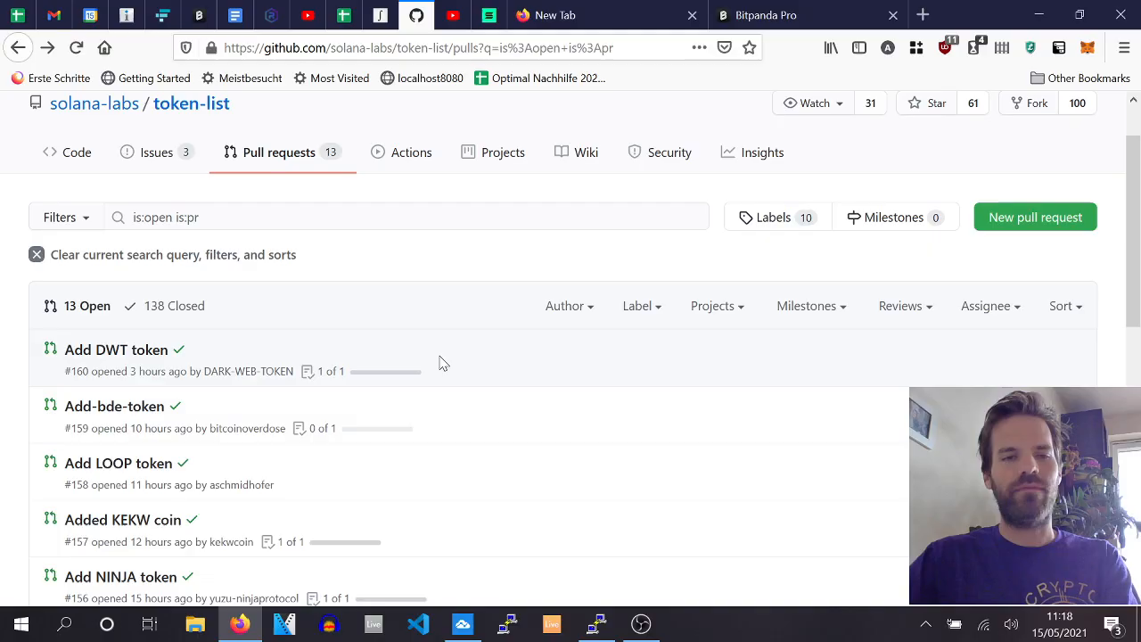
mouse_move(458, 260)
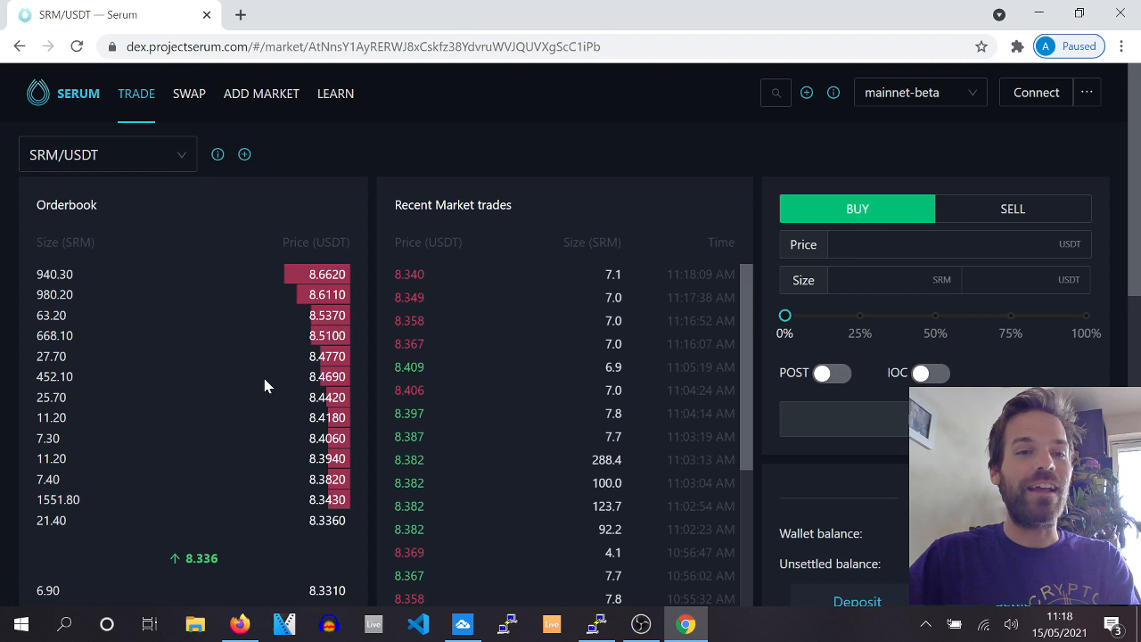
Step: Enter base mint FxCvbCVAtNUEKSiKoF6xt2pWPfpXuYFWYbuQySaRnV5R and choose SOL as quote token
left_click(261, 92)
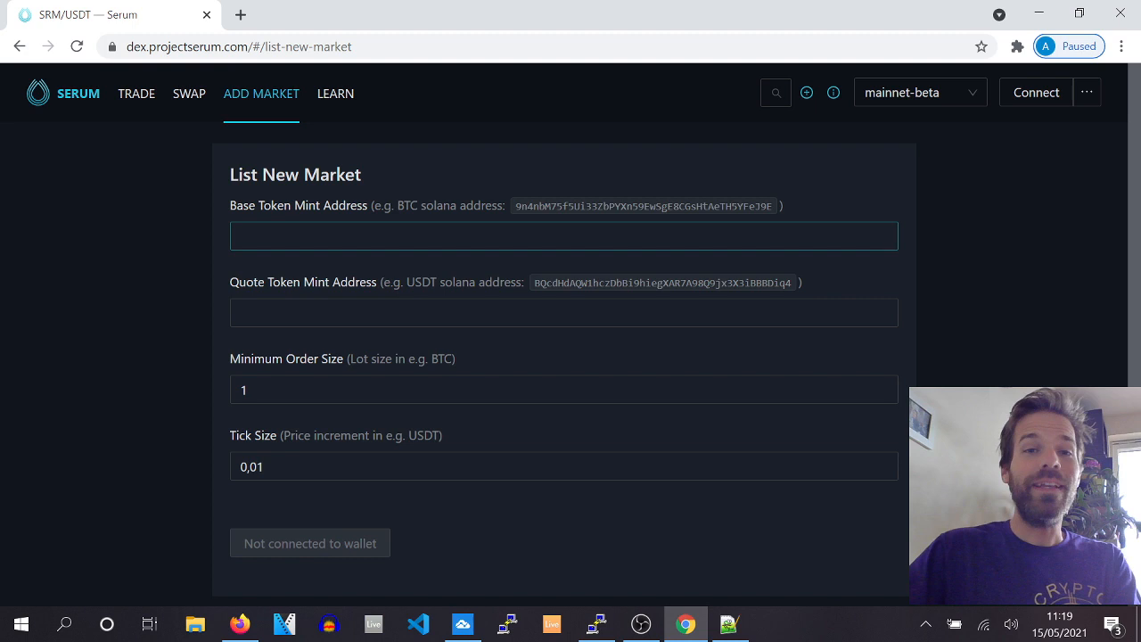
type("FxCvbCVAtNUEKSiKoF6xt2pWPfpXuYFWYbuQySaRnV5R")
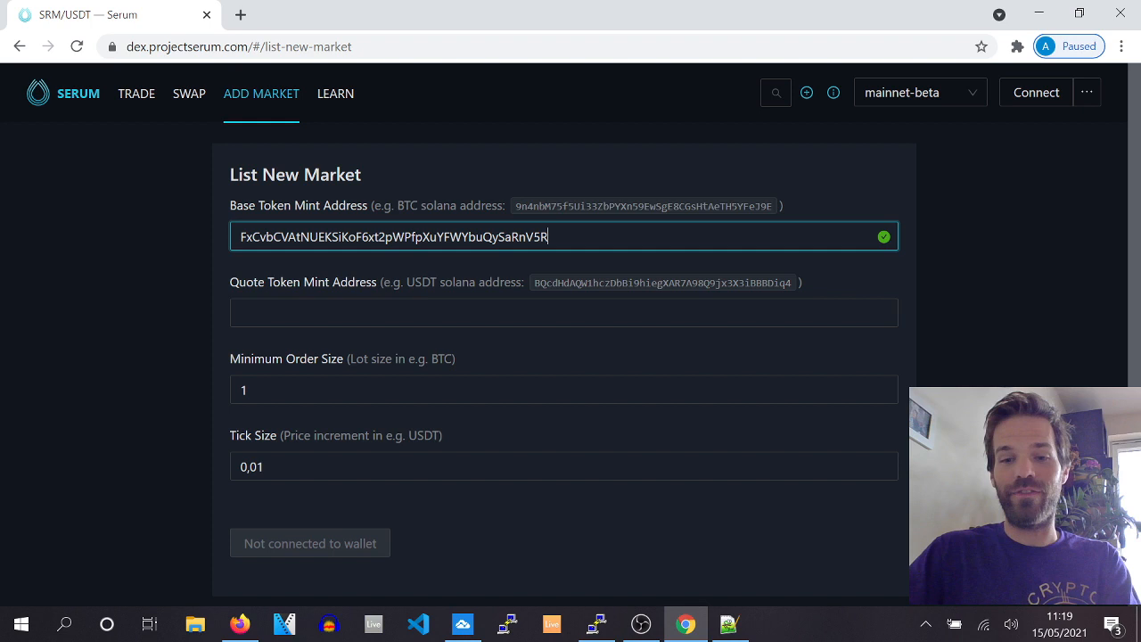
mouse_move(412, 294)
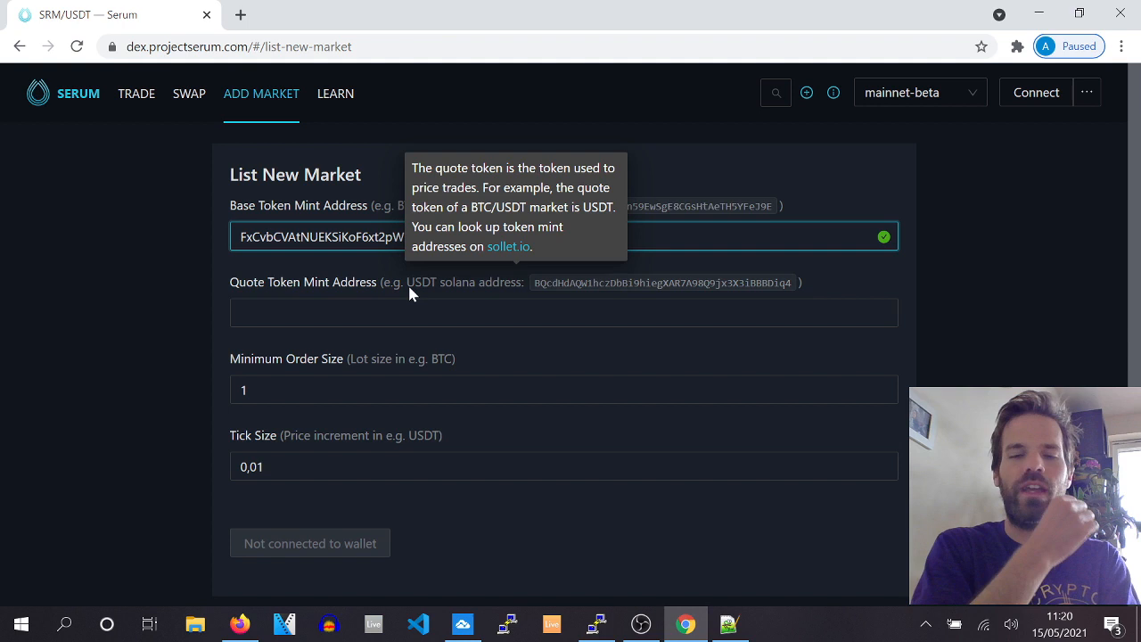
left_click(563, 312)
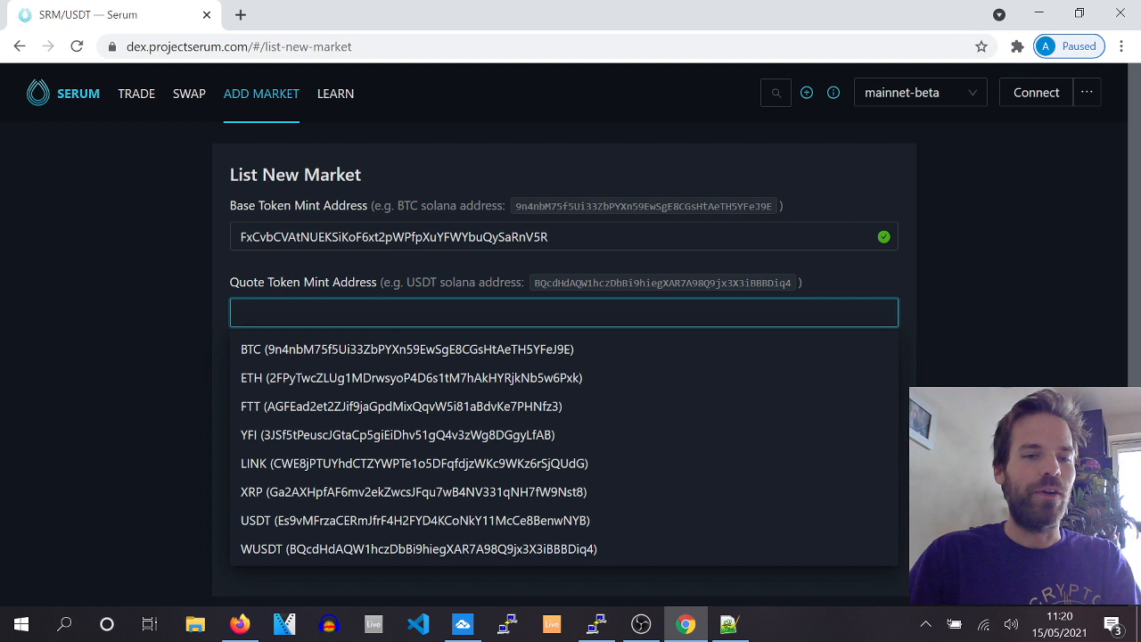
mouse_move(307, 349)
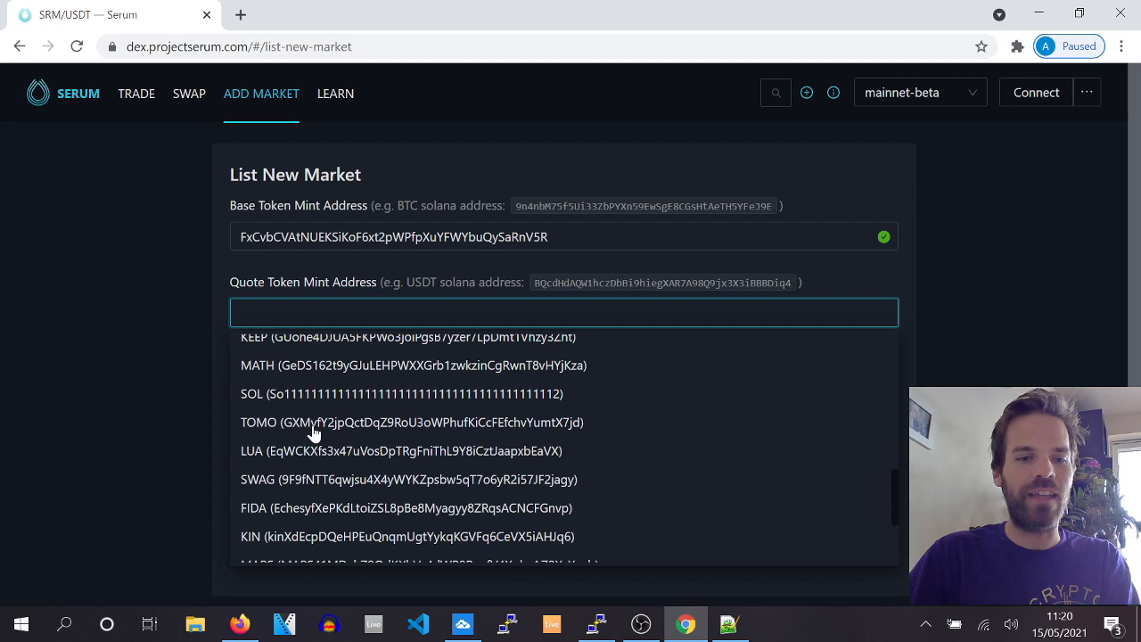
left_click(401, 393)
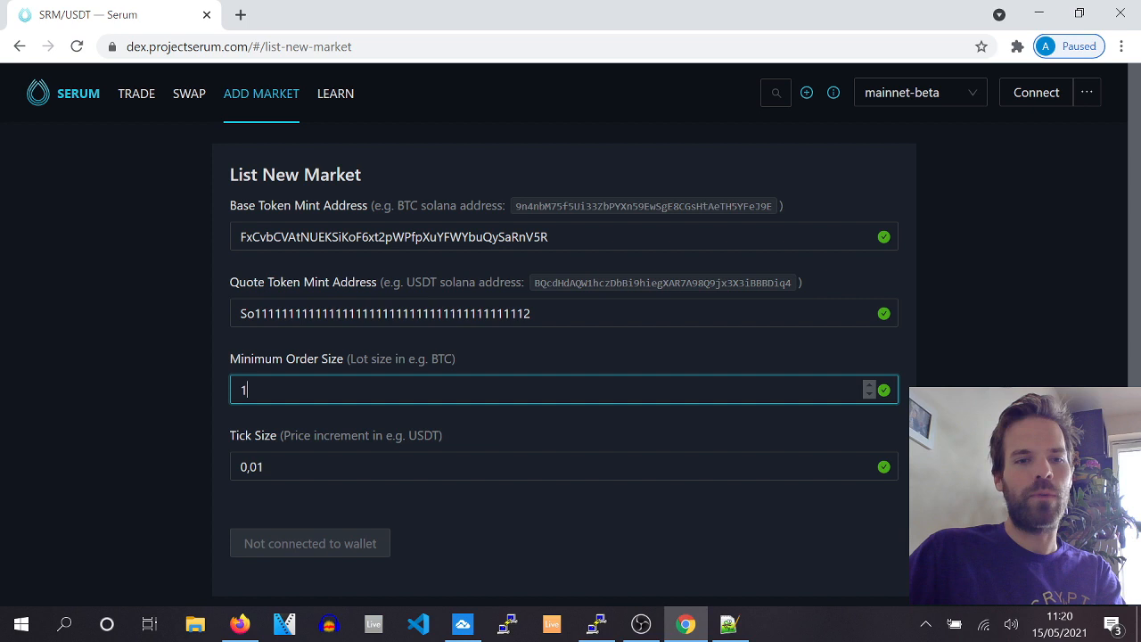
scroll("down", 3)
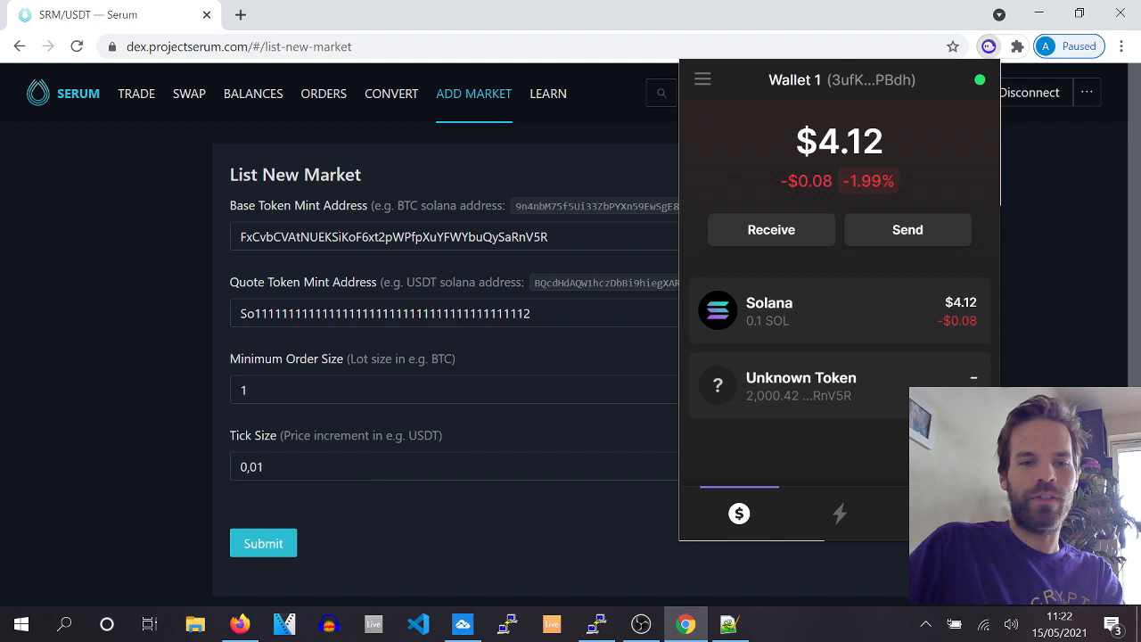
Step: Submit the new Serum market listing and approve its account-creation transaction in Phantom
left_click(272, 542)
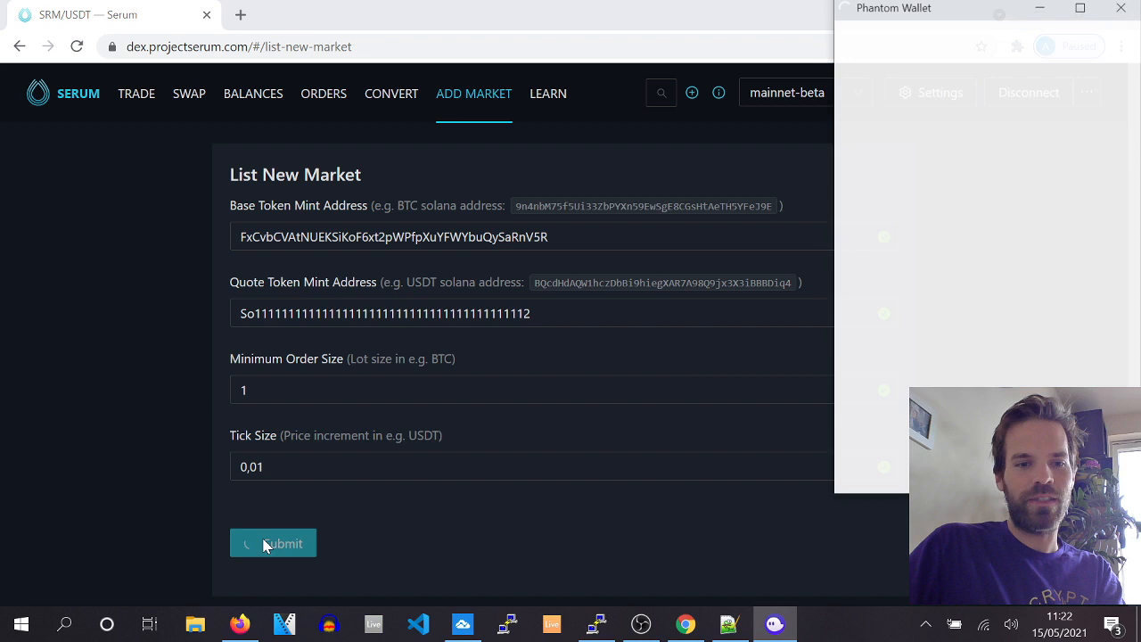
left_click(272, 543)
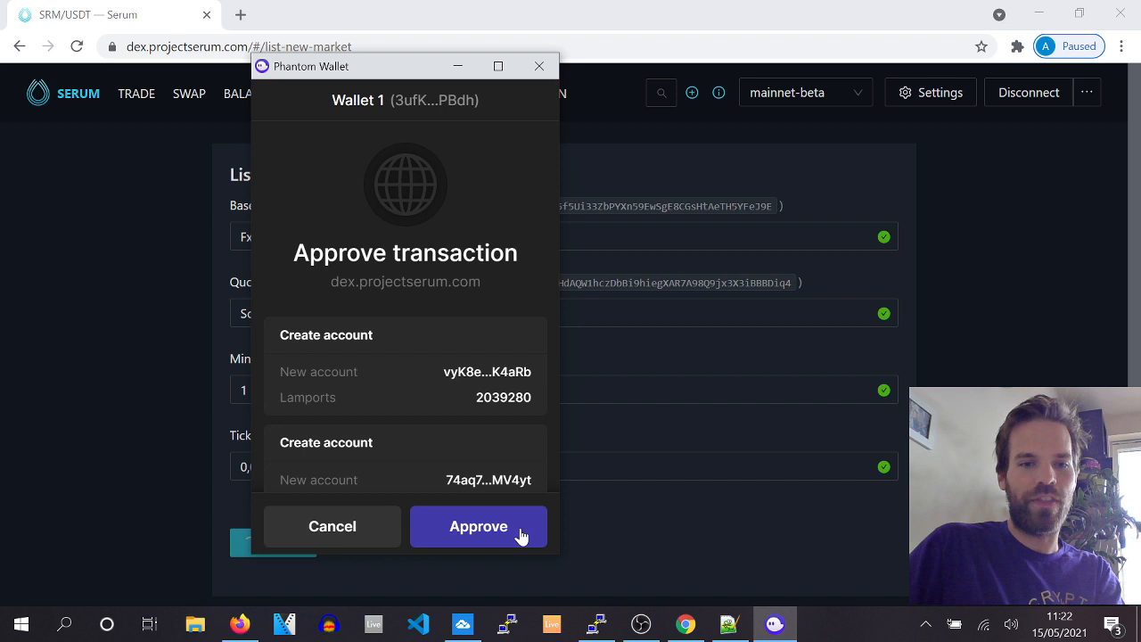
left_click(479, 526)
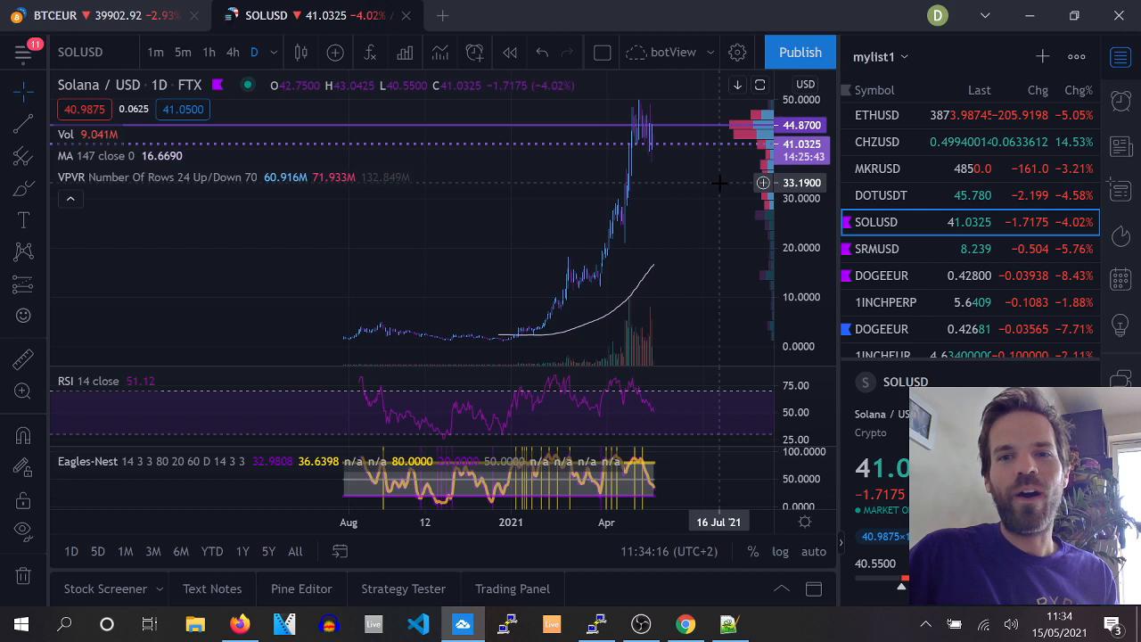
mouse_move(660, 207)
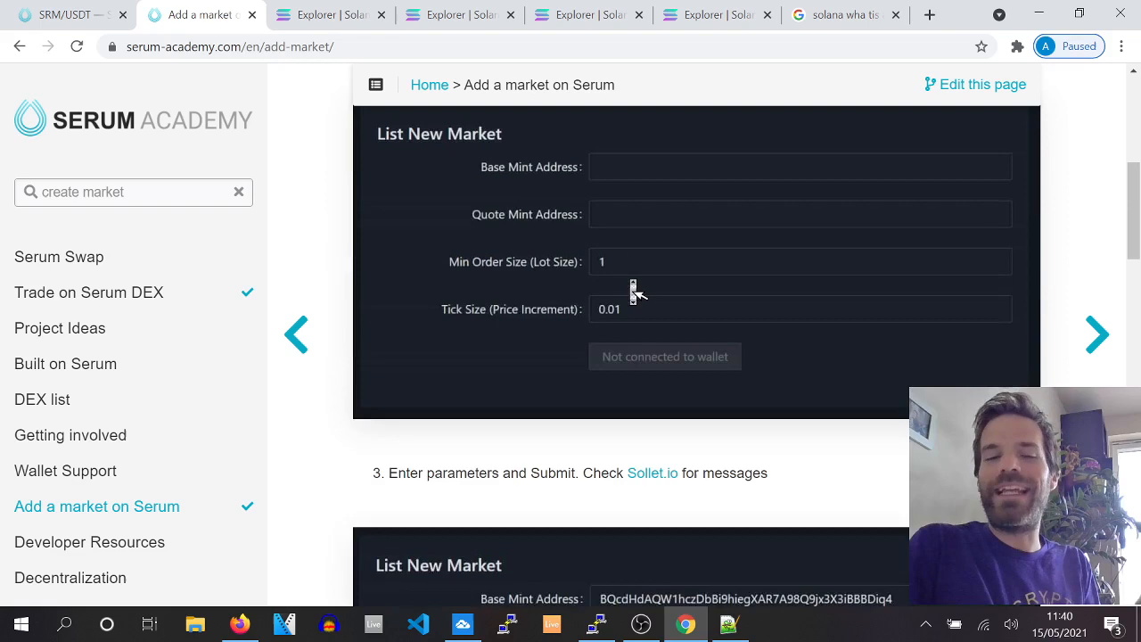
Step: Scroll the Add a market guide down to the warning about the 10-15 SOL cost
scroll("down", 3)
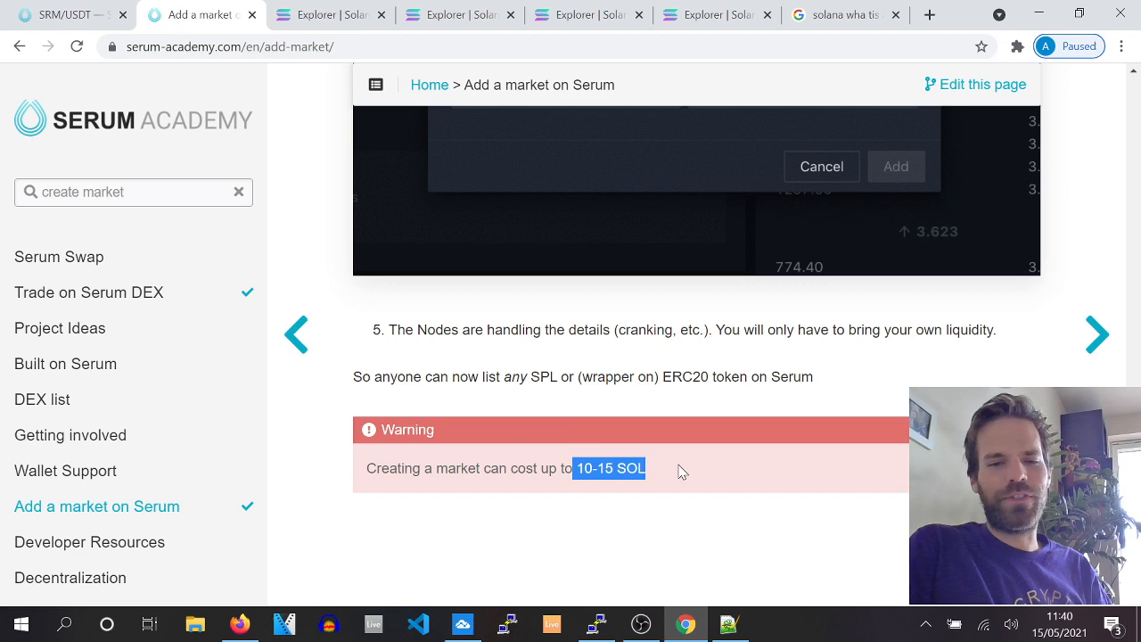